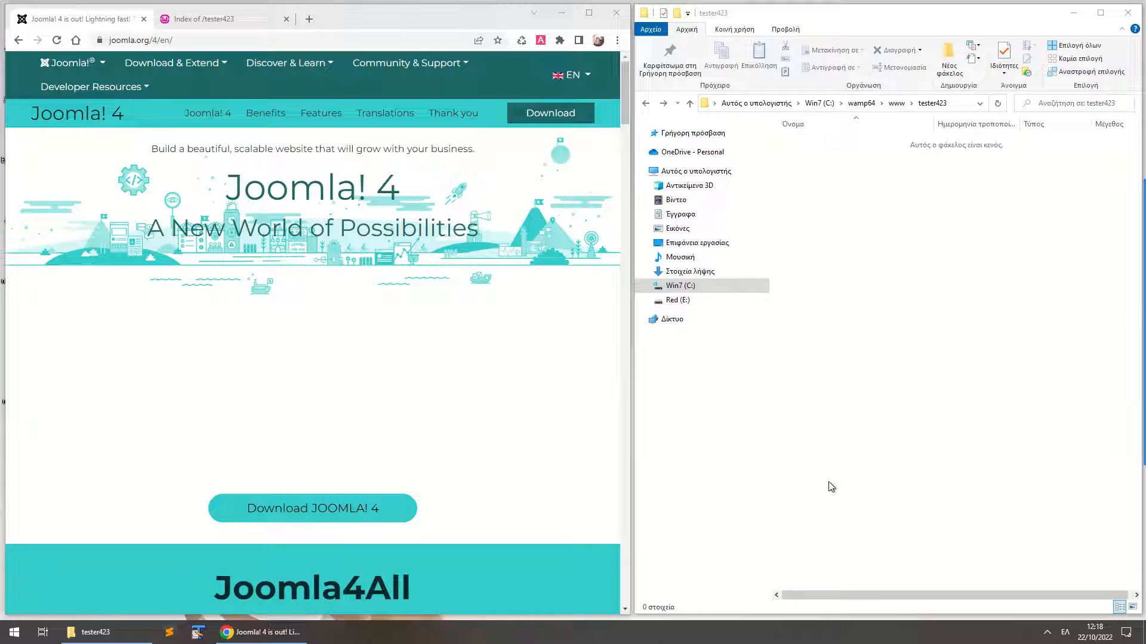
mouse_move(802, 487)
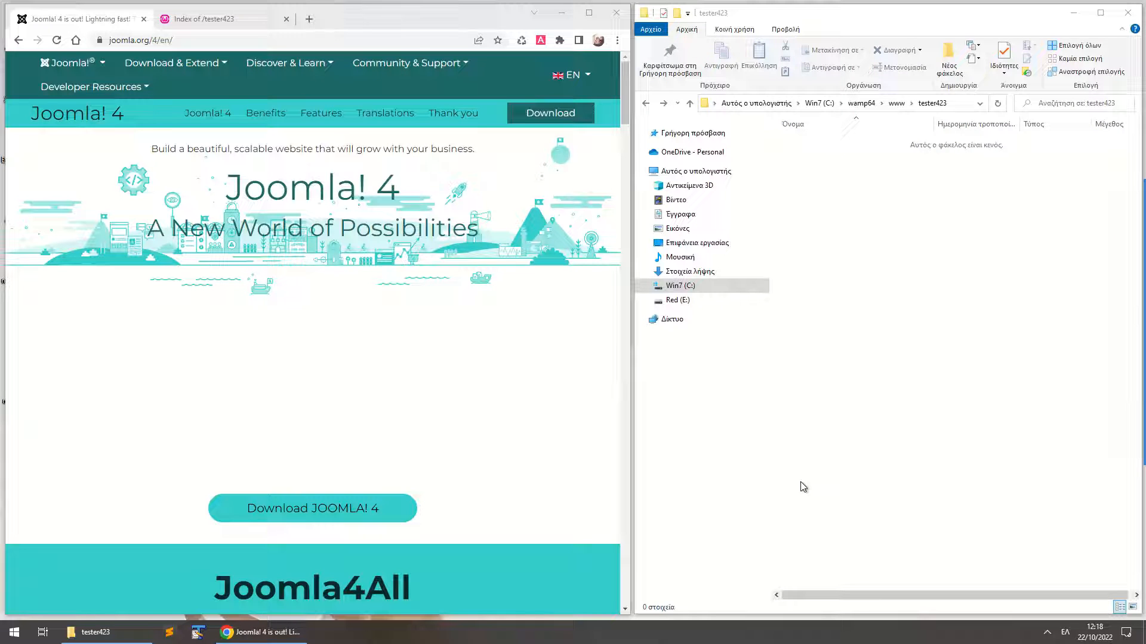
mouse_move(793, 477)
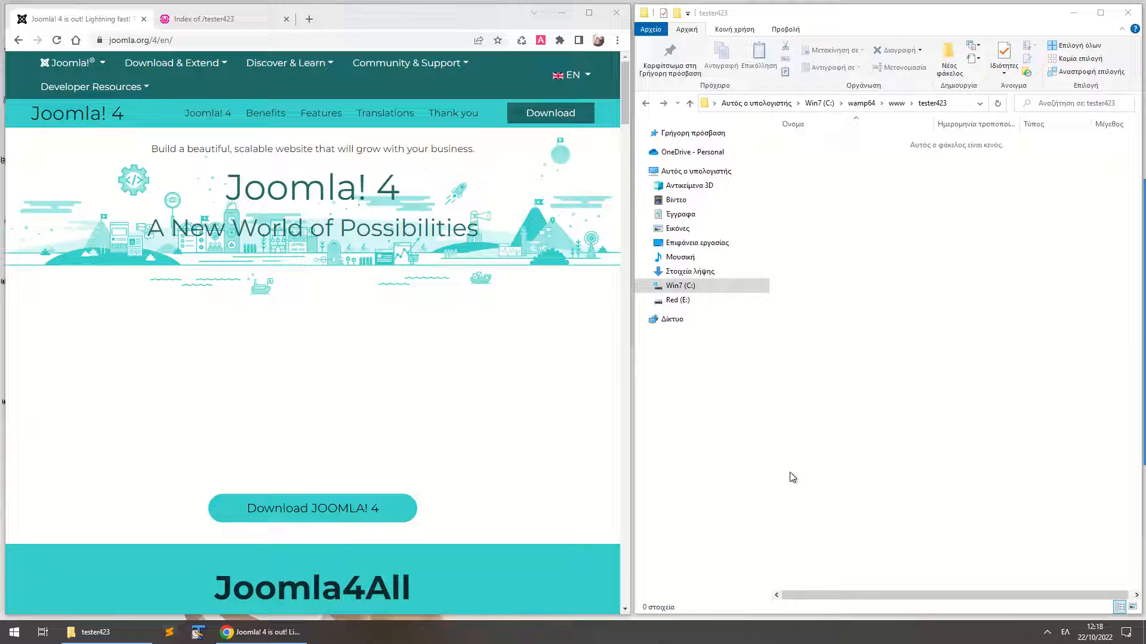
mouse_move(799, 474)
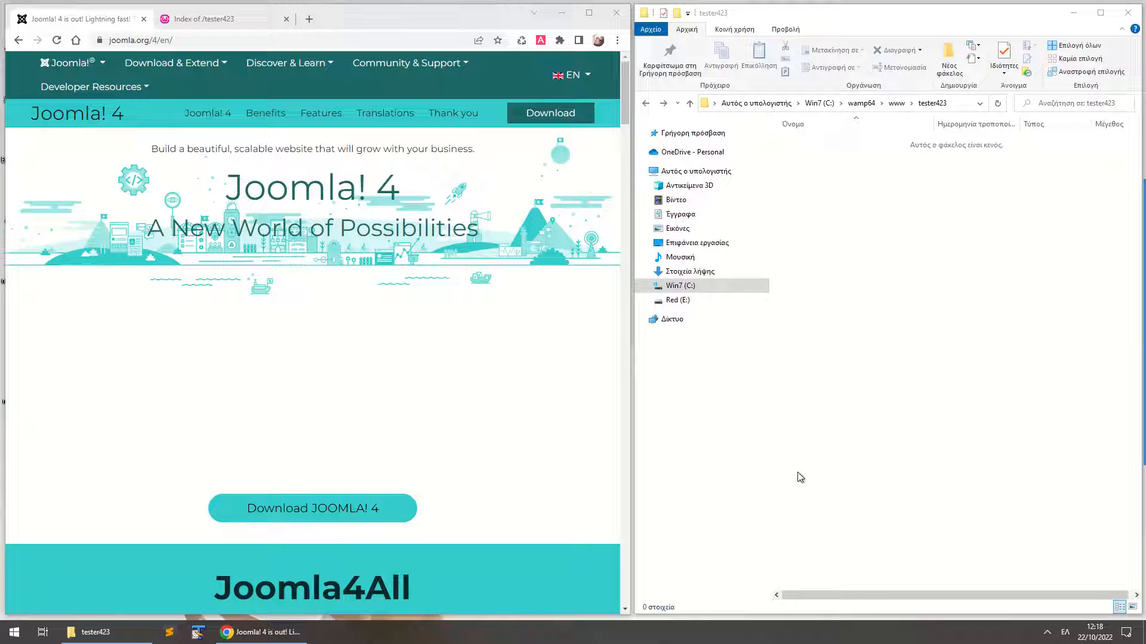
mouse_move(1040, 614)
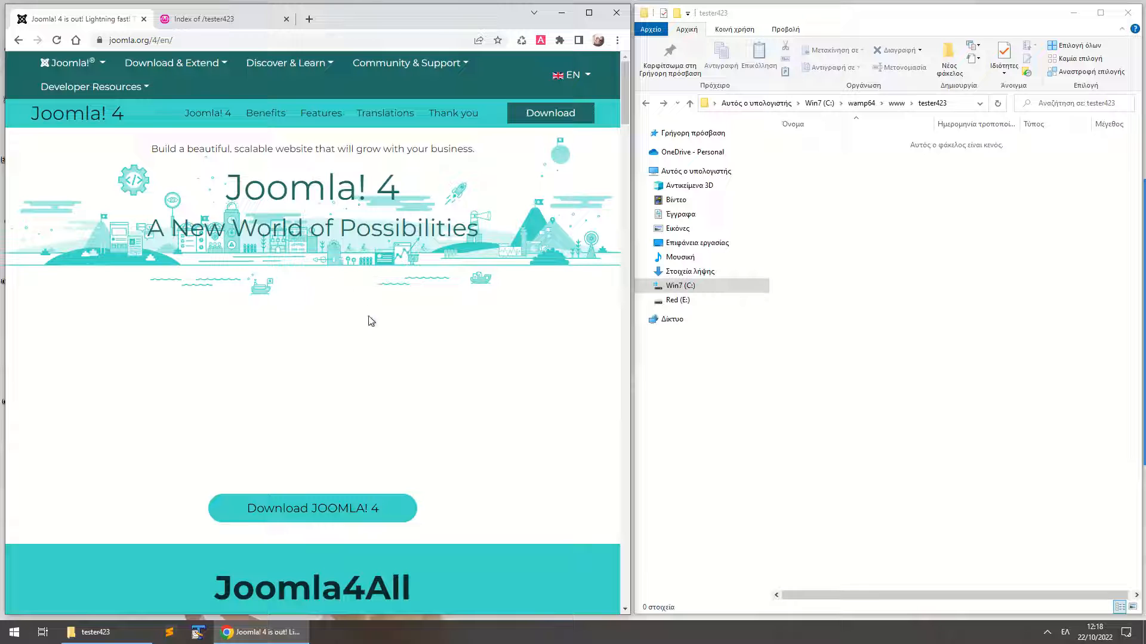
mouse_move(312, 509)
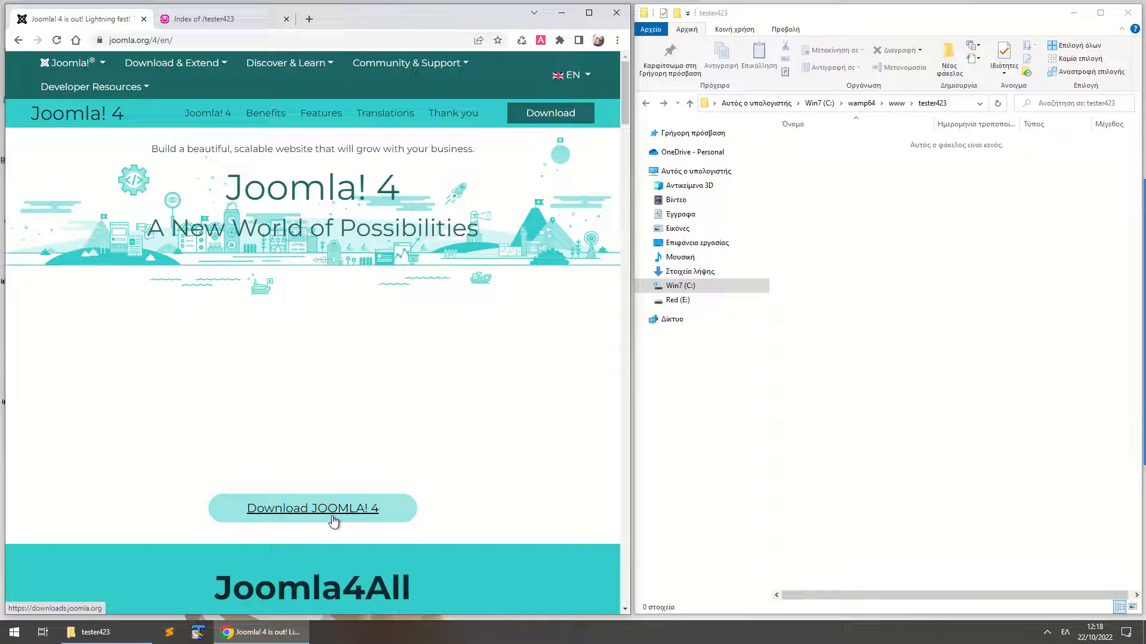
Step: Download the Joomla 4.2.3 full package ZIP from downloads.joomla.org
left_click(311, 508)
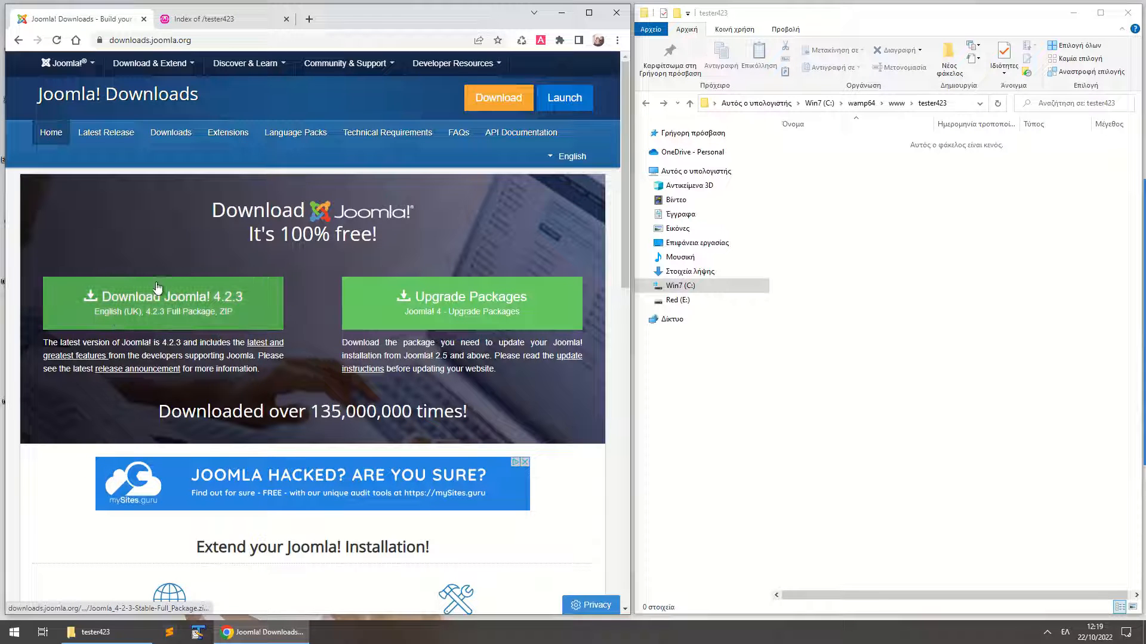
mouse_move(226, 306)
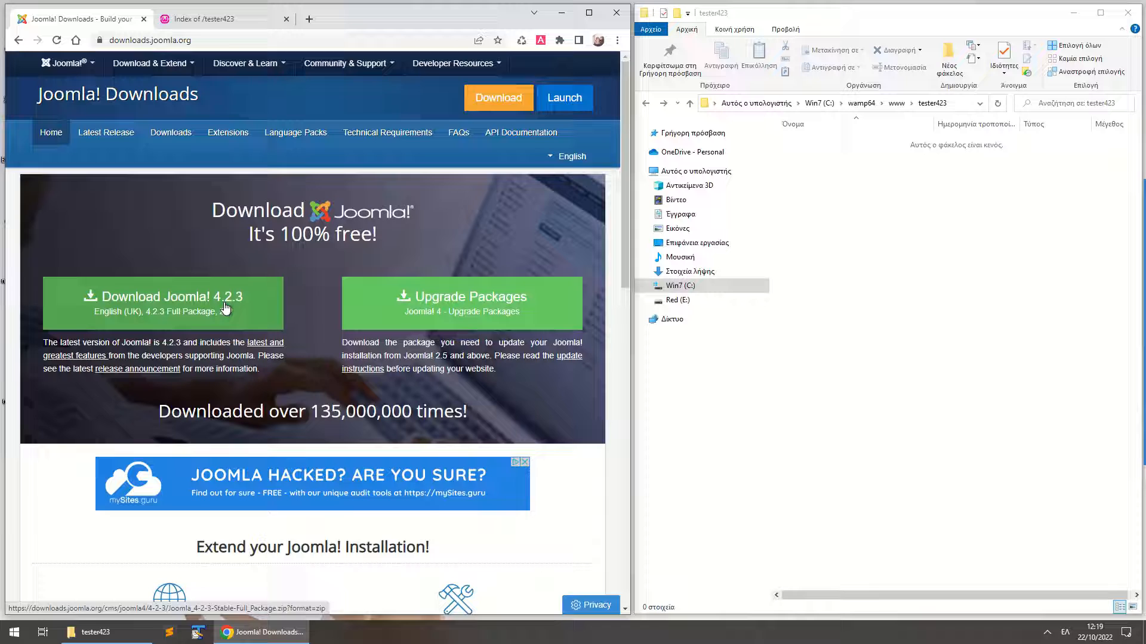
left_click(168, 303)
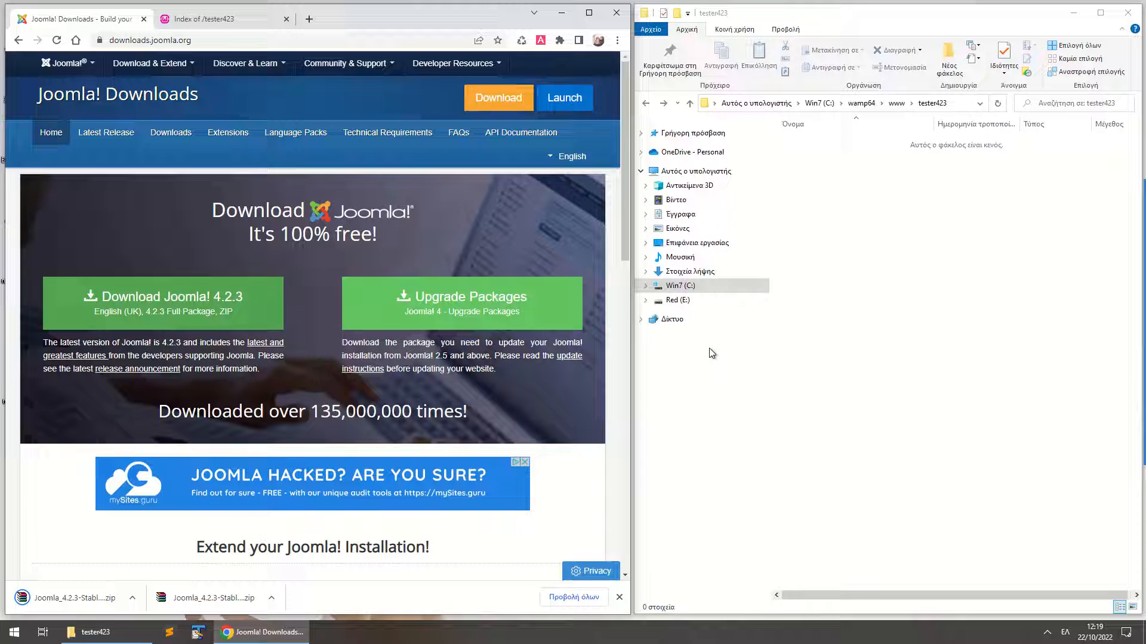
mouse_move(691, 355)
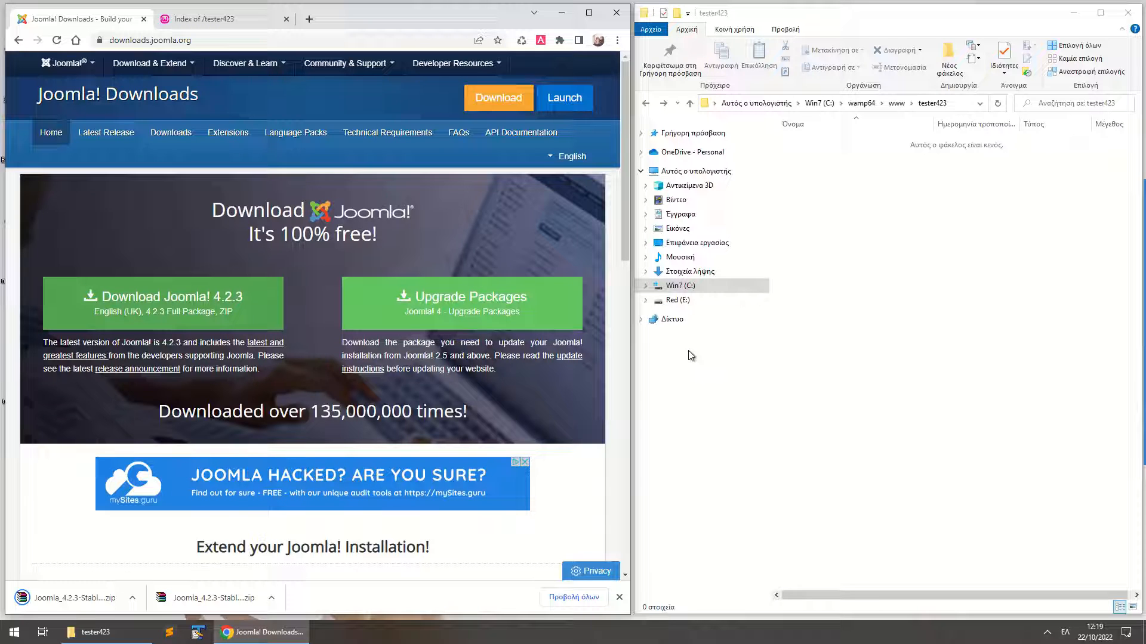
mouse_move(701, 359)
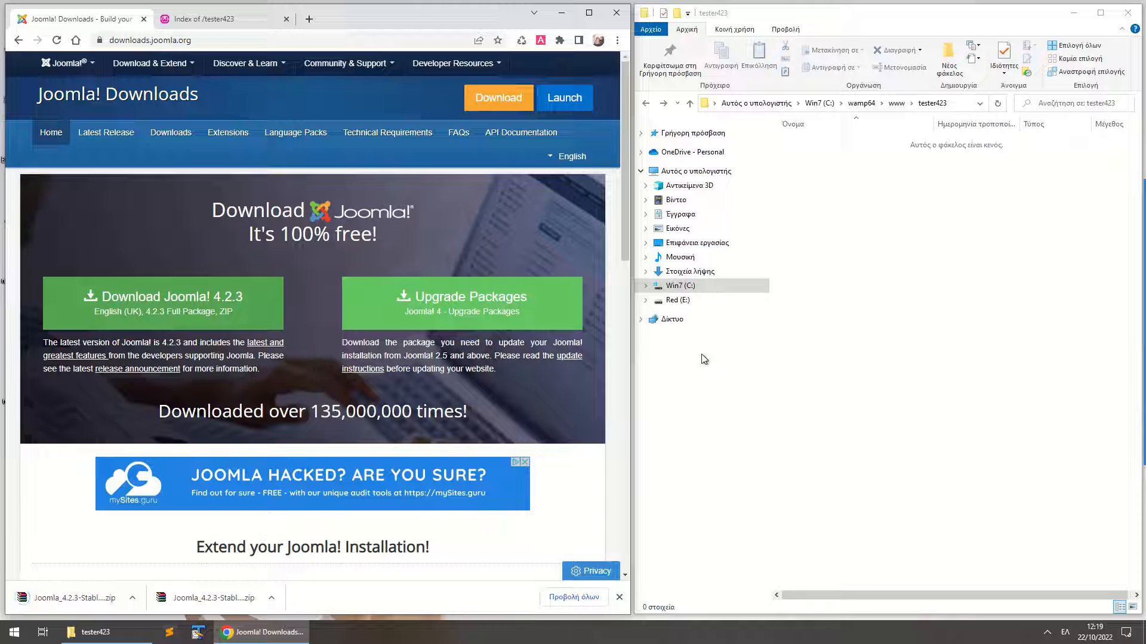
Step: Move Joomla_4.2.3-Stable-Full_Package.zip from Downloads into C:\wamp64\www\tester423
left_click(687, 271)
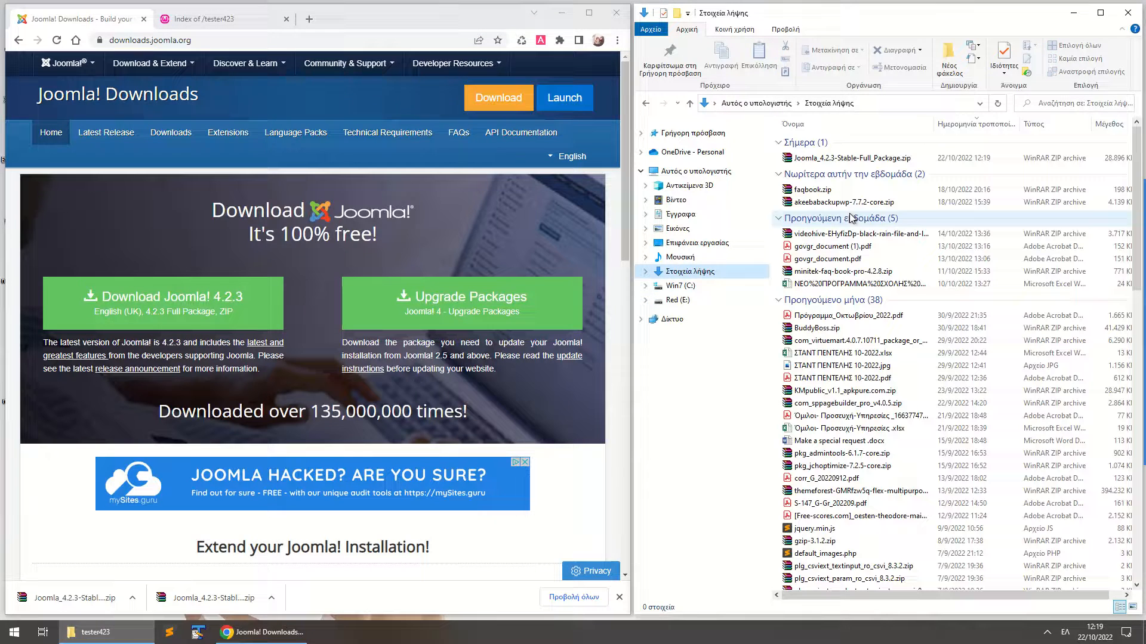
left_click(848, 158)
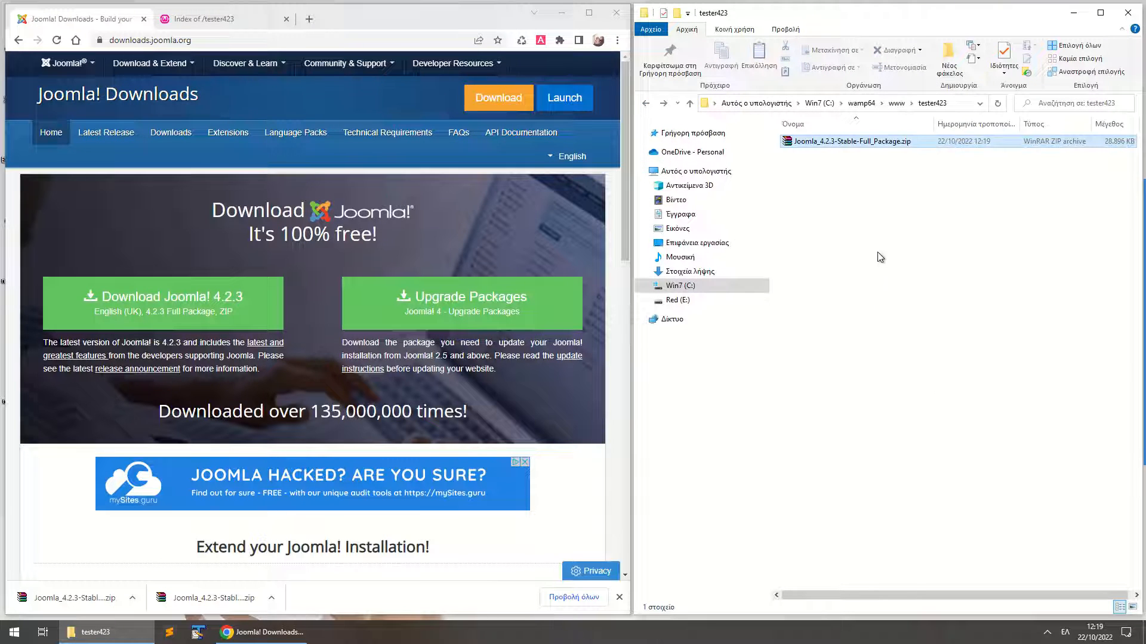
left_click(852, 141)
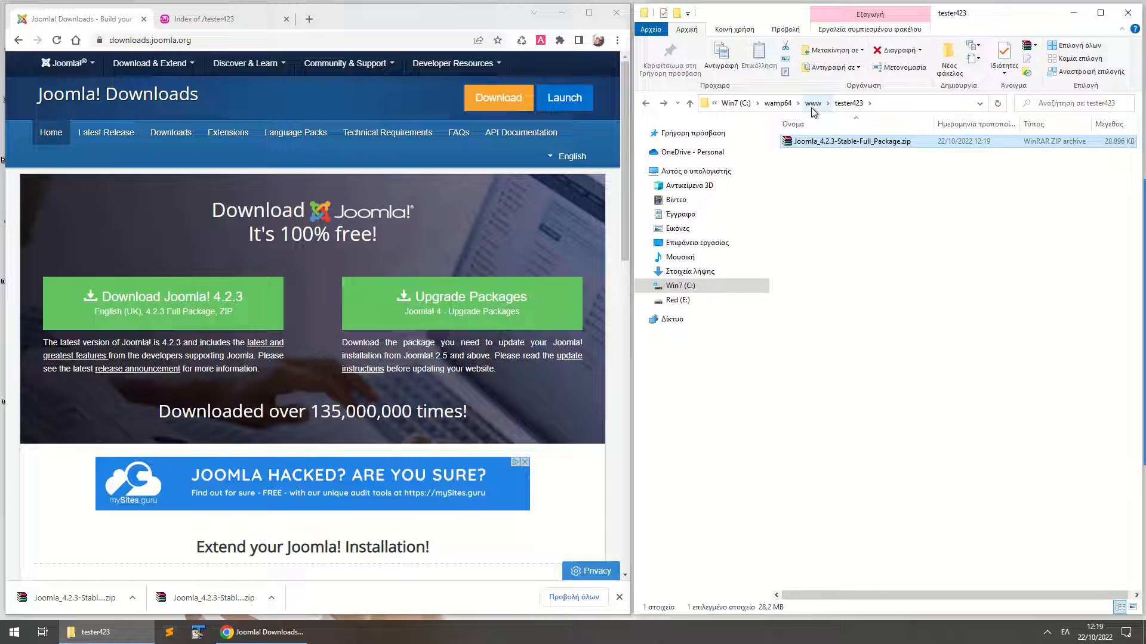
mouse_move(839, 114)
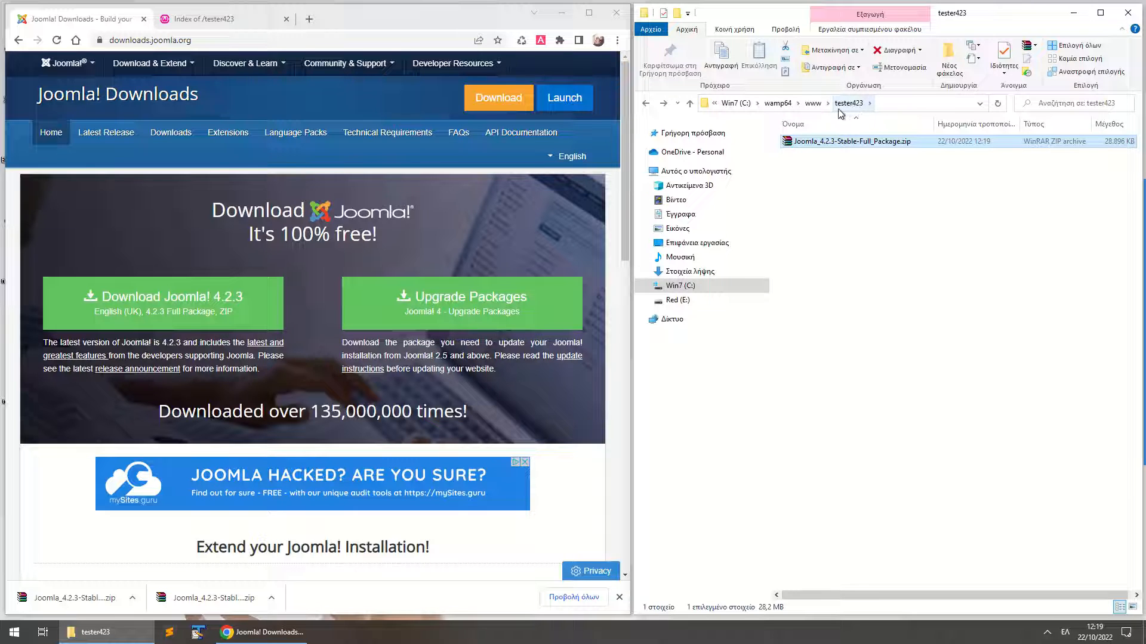
mouse_move(851, 113)
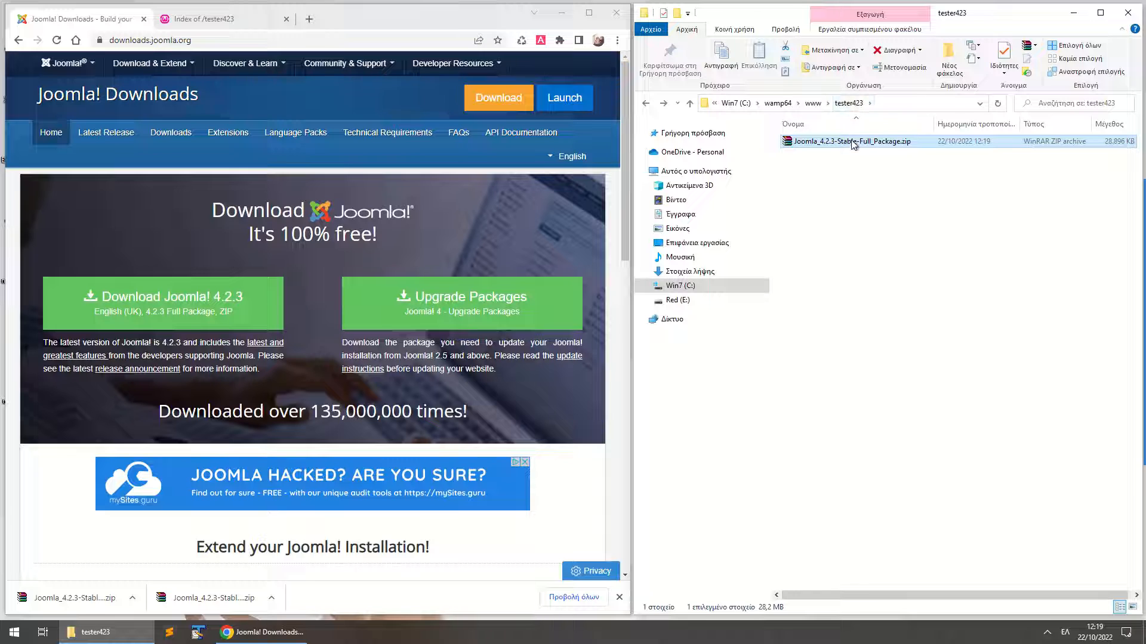
Step: Extract the Joomla zip into tester423 with WinRAR's Extract Here
right_click(851, 141)
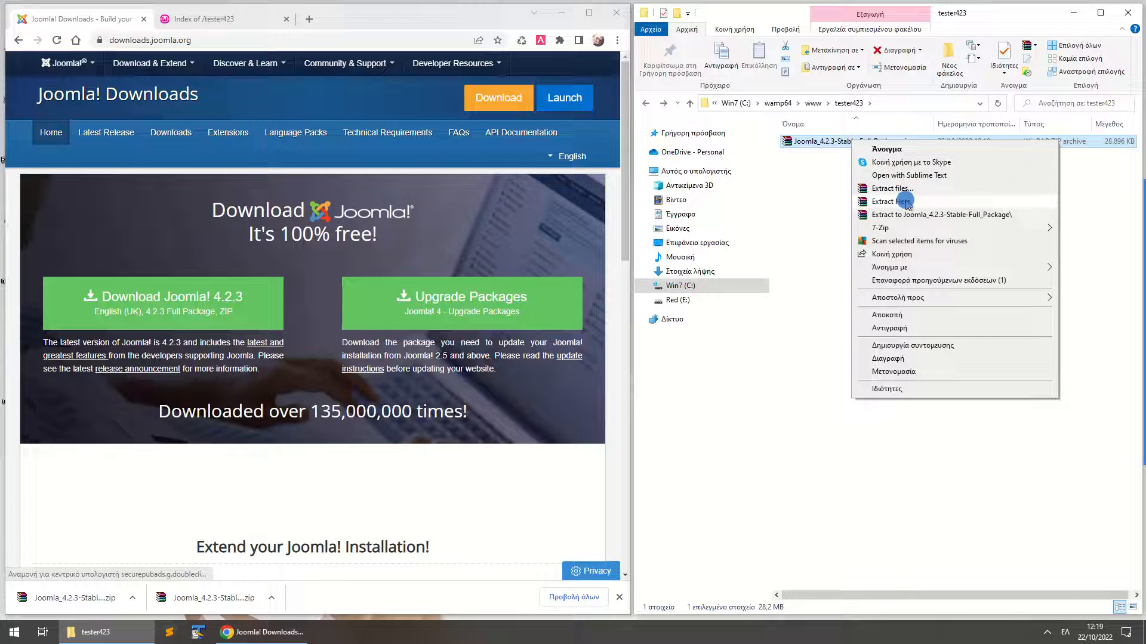
left_click(889, 200)
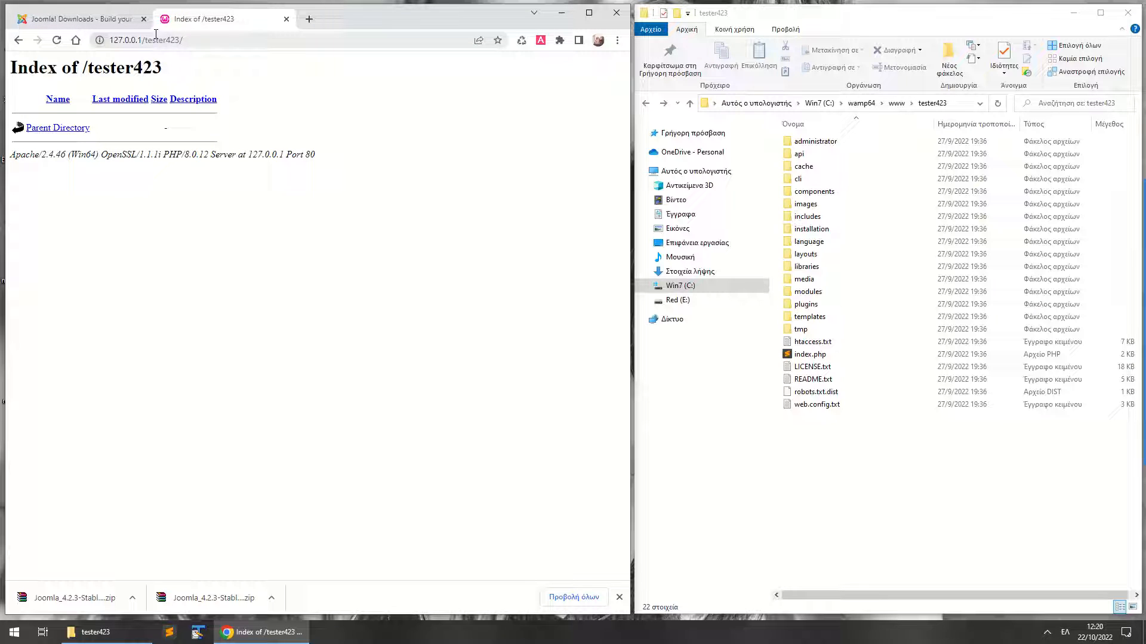
mouse_move(128, 194)
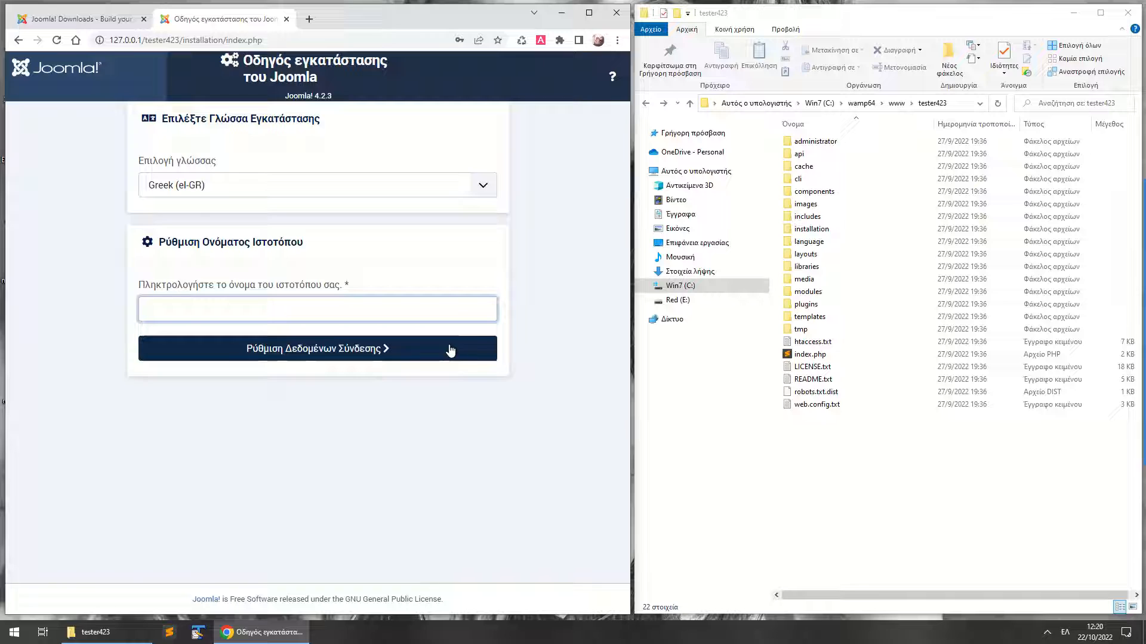
Step: Switch the installer language from Greek to English (United States)
left_click(317, 308)
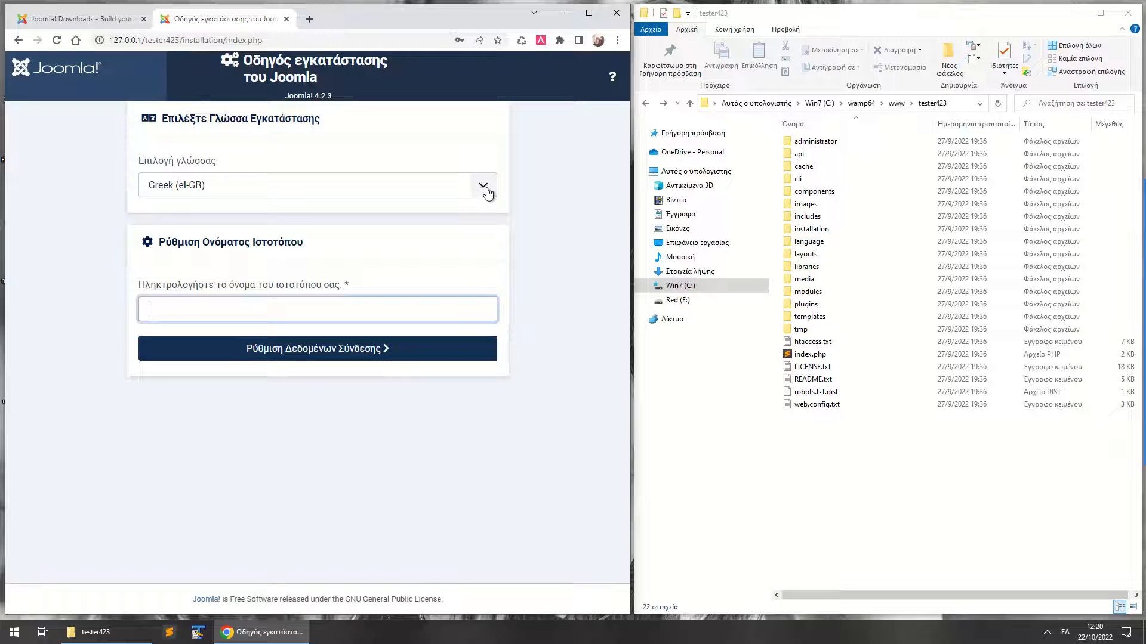
left_click(484, 185)
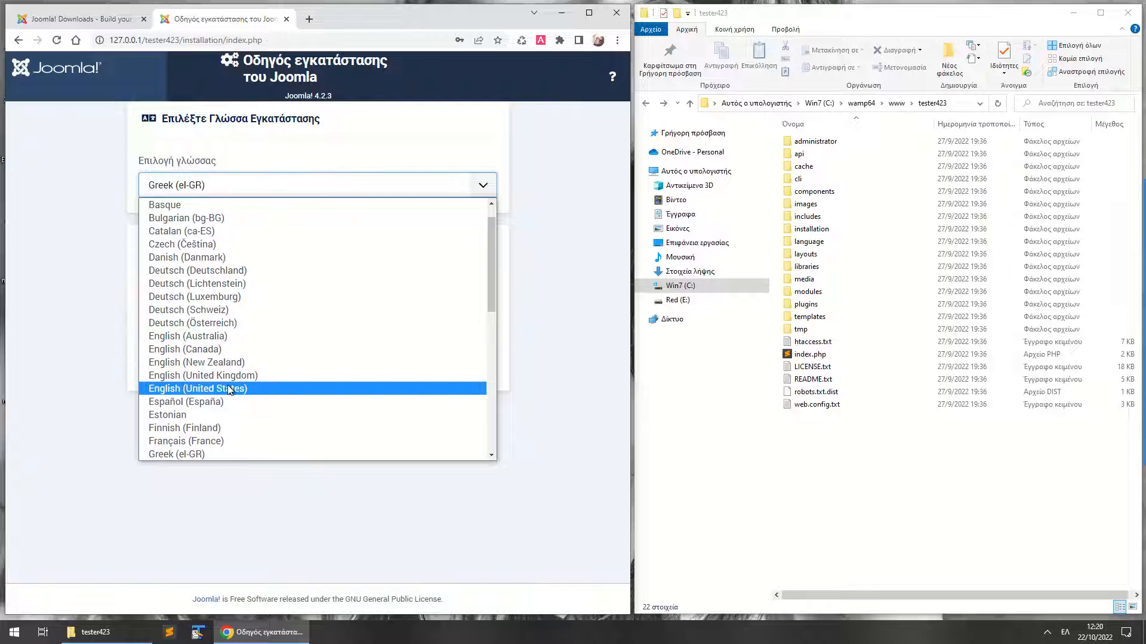
left_click(197, 388)
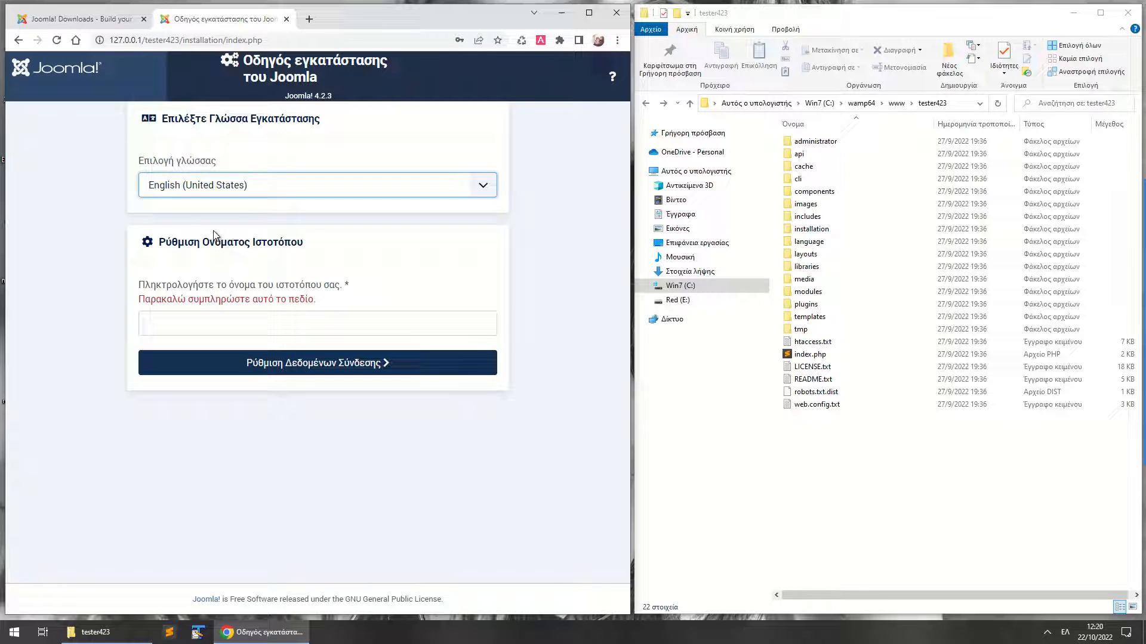
mouse_move(114, 150)
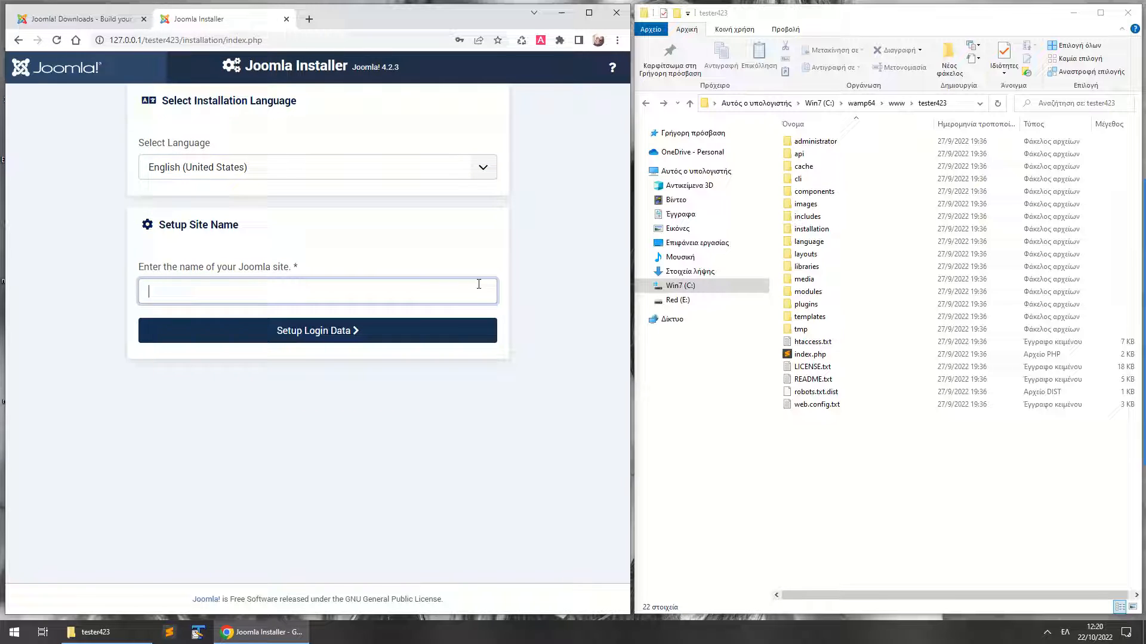
mouse_move(164, 240)
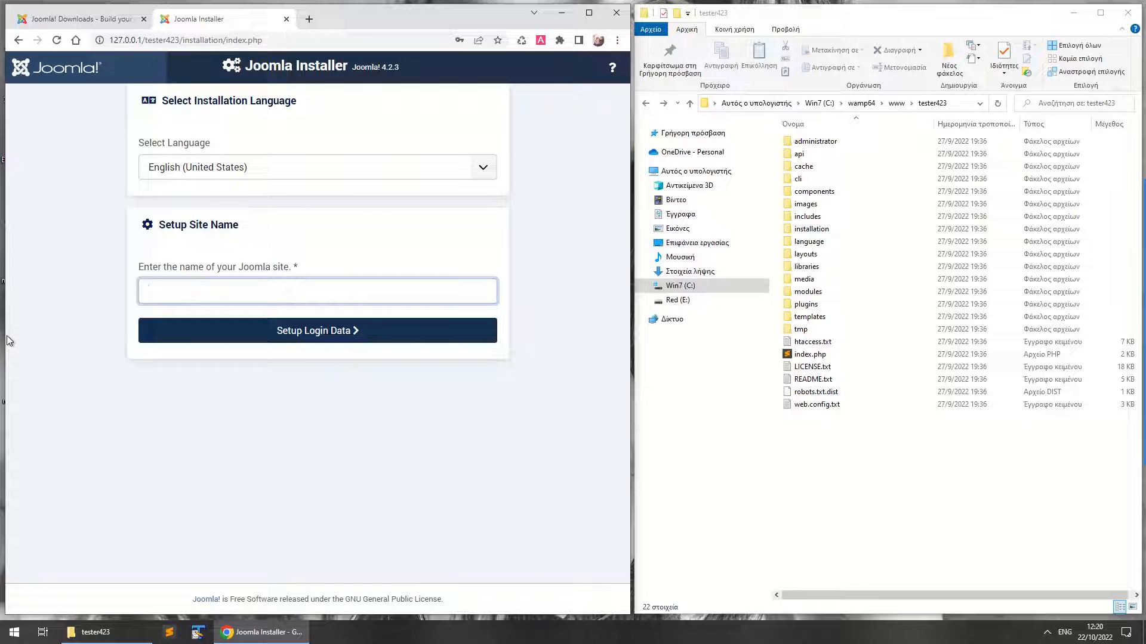
Step: Name the site Tester 423 and continue to the Login Data step
type("Tester 423")
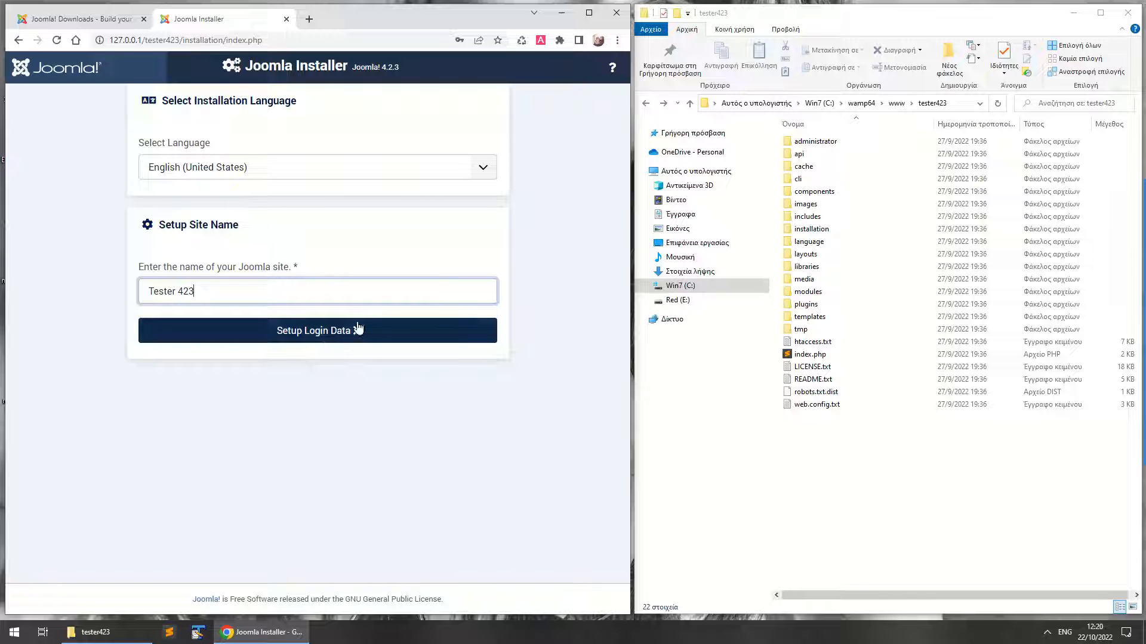
left_click(317, 331)
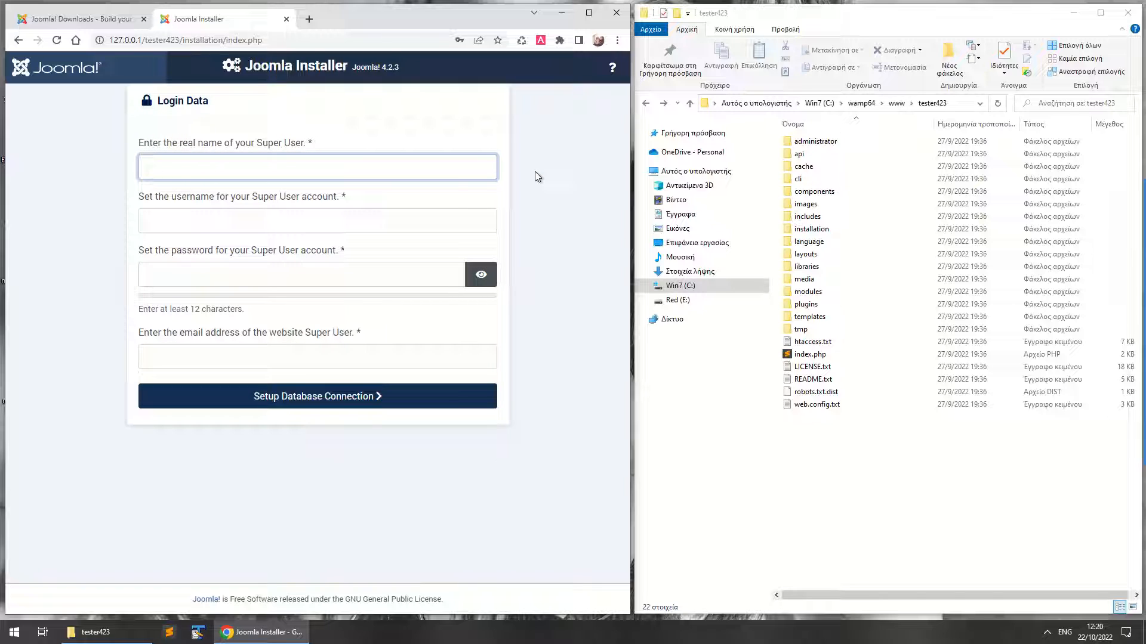
Step: Enter the Super User's real name and the username tester423
left_click(318, 167)
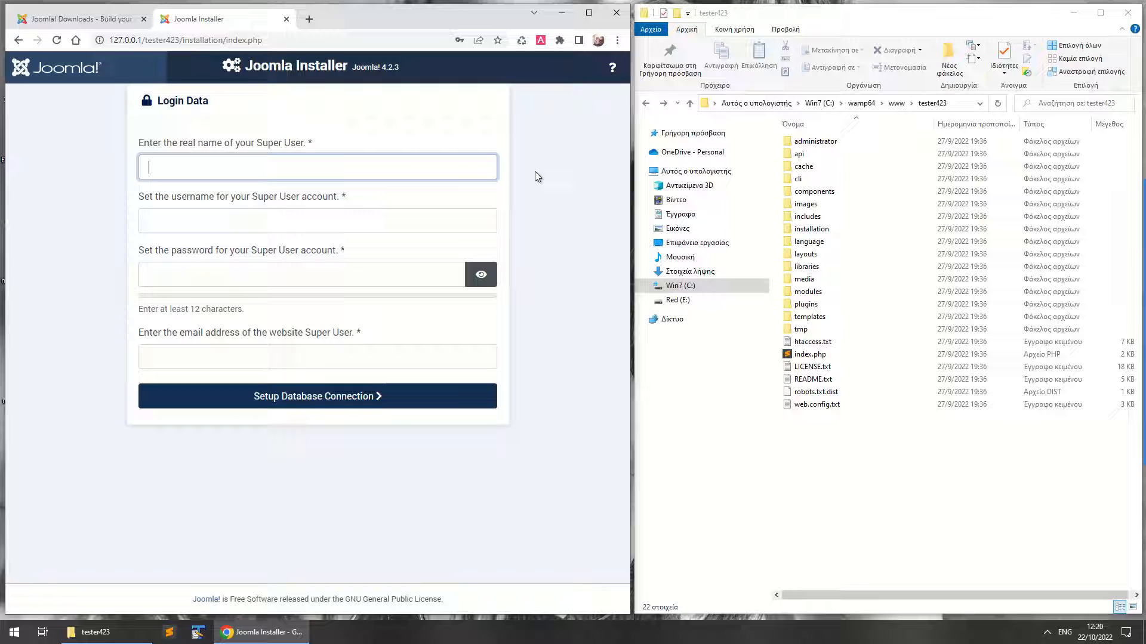
type("Chri")
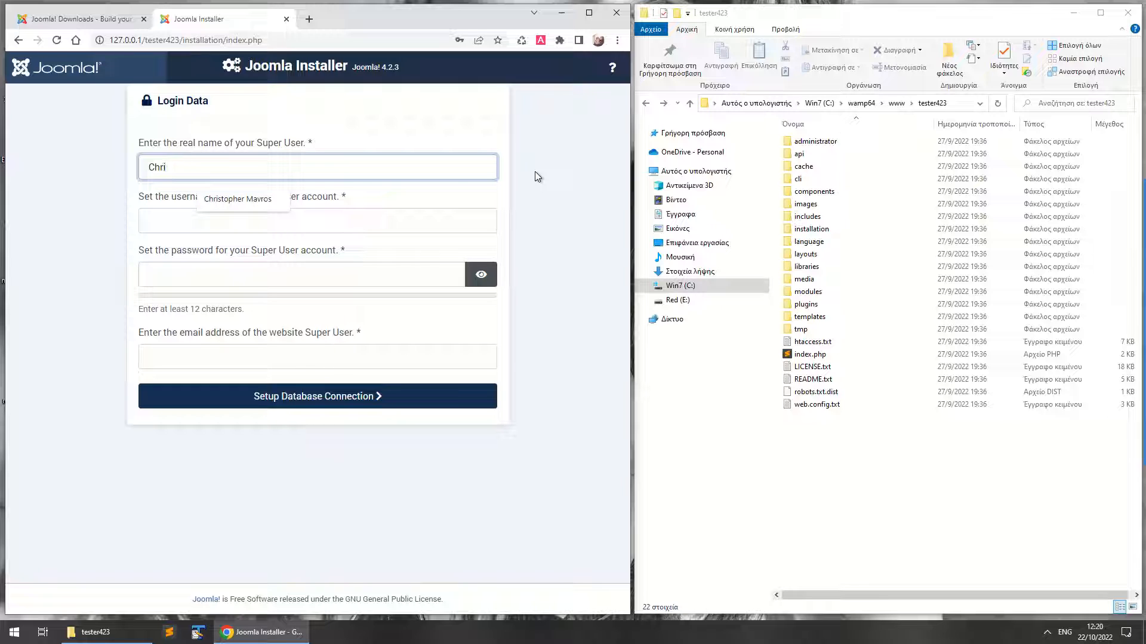
left_click(237, 200)
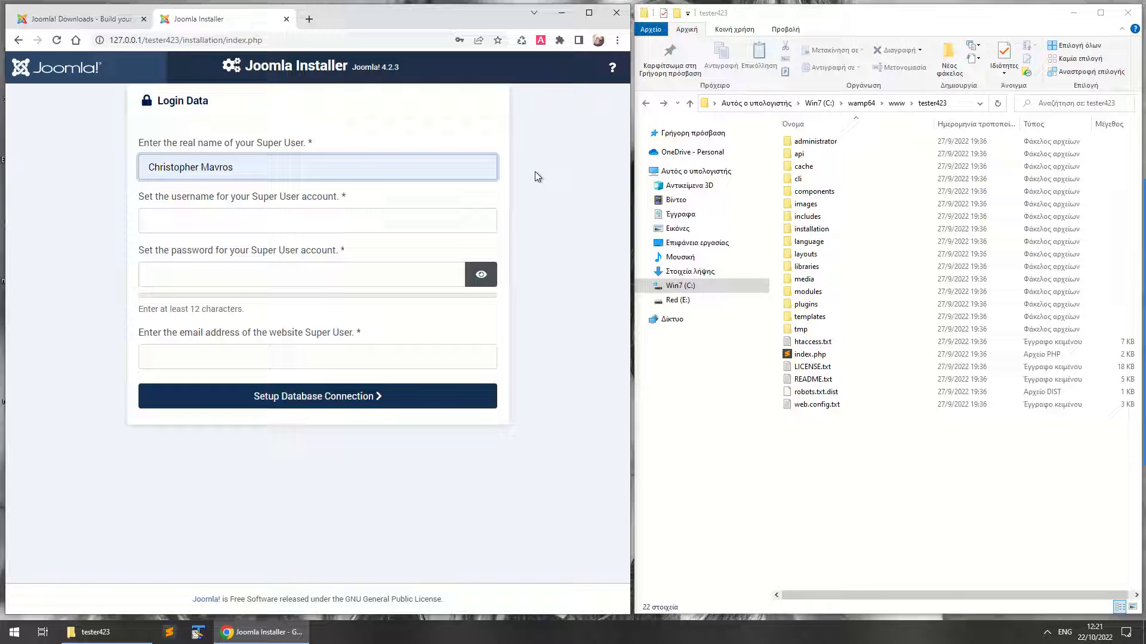
left_click(318, 220)
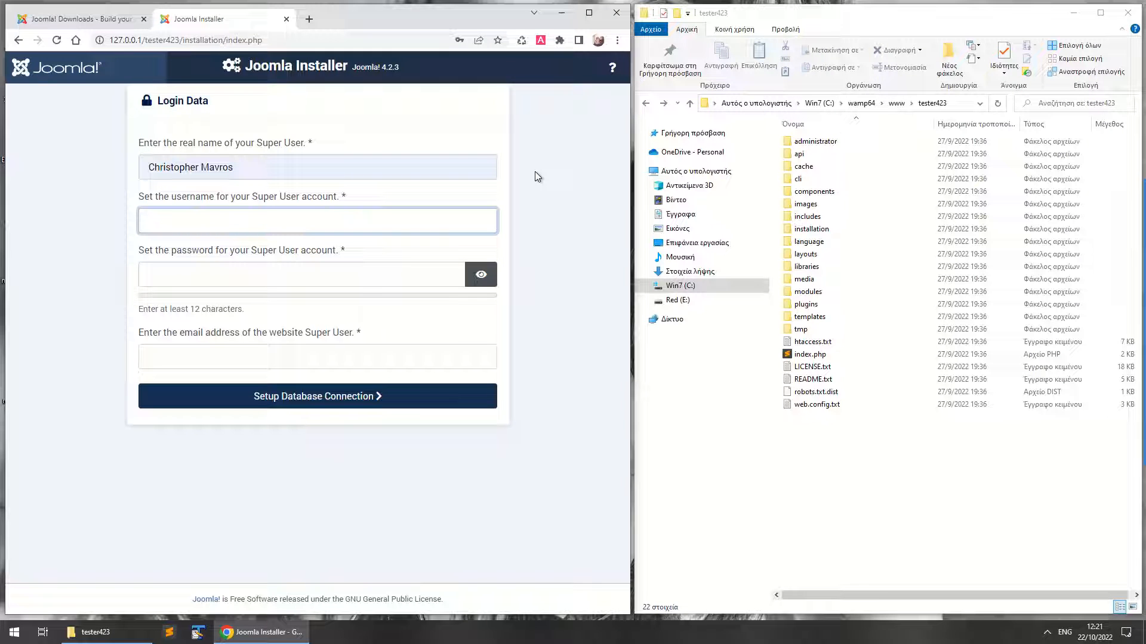
type("t")
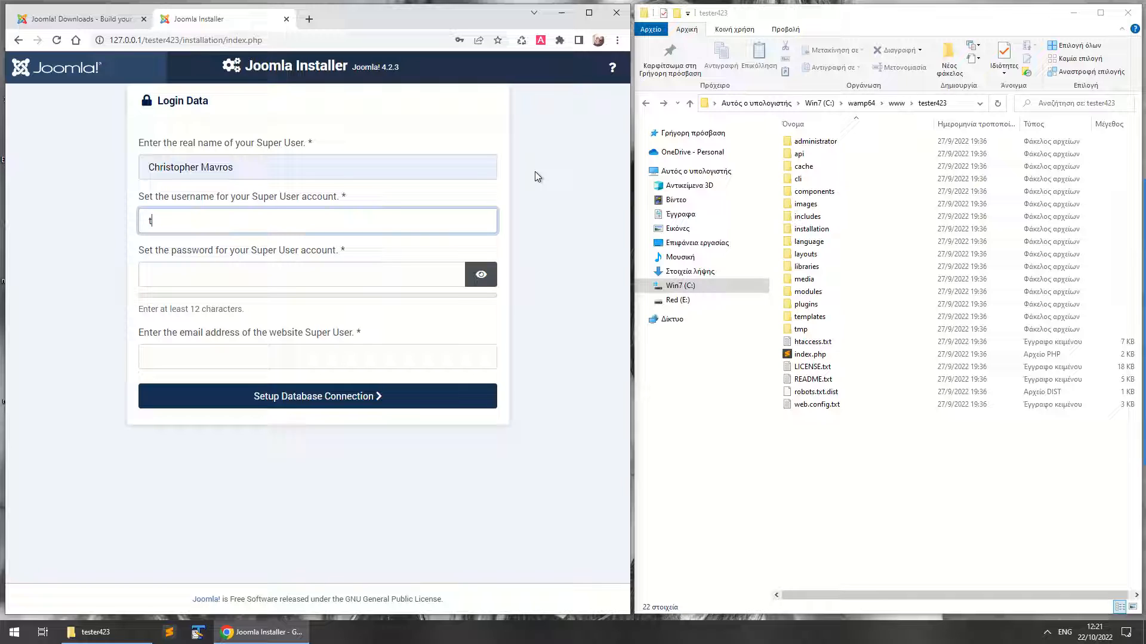
type("tester423")
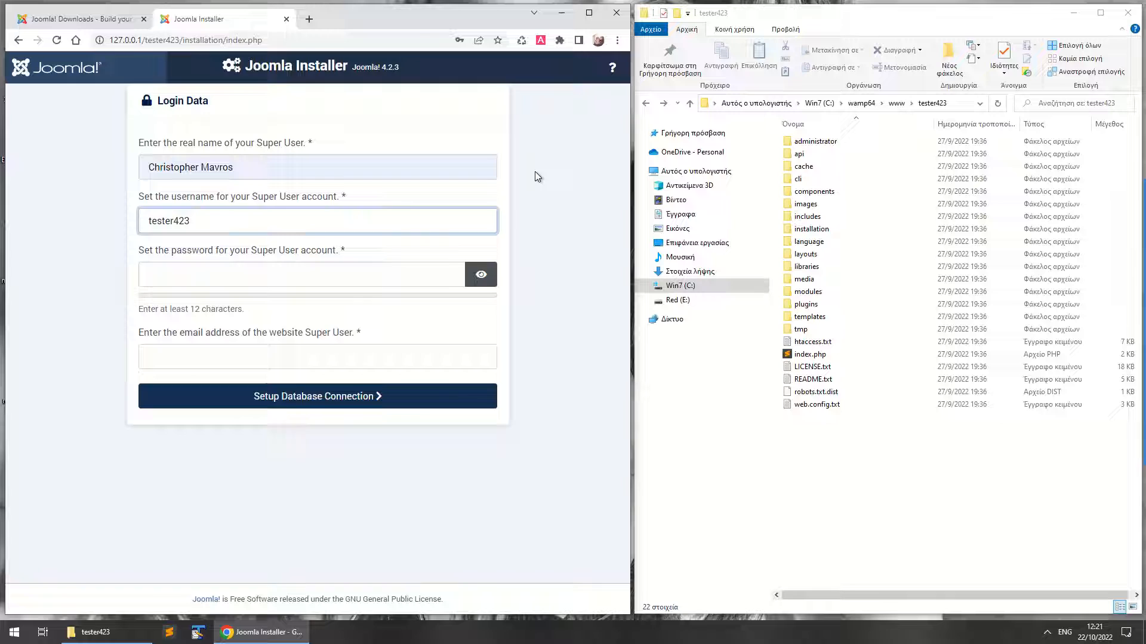
left_click(299, 275)
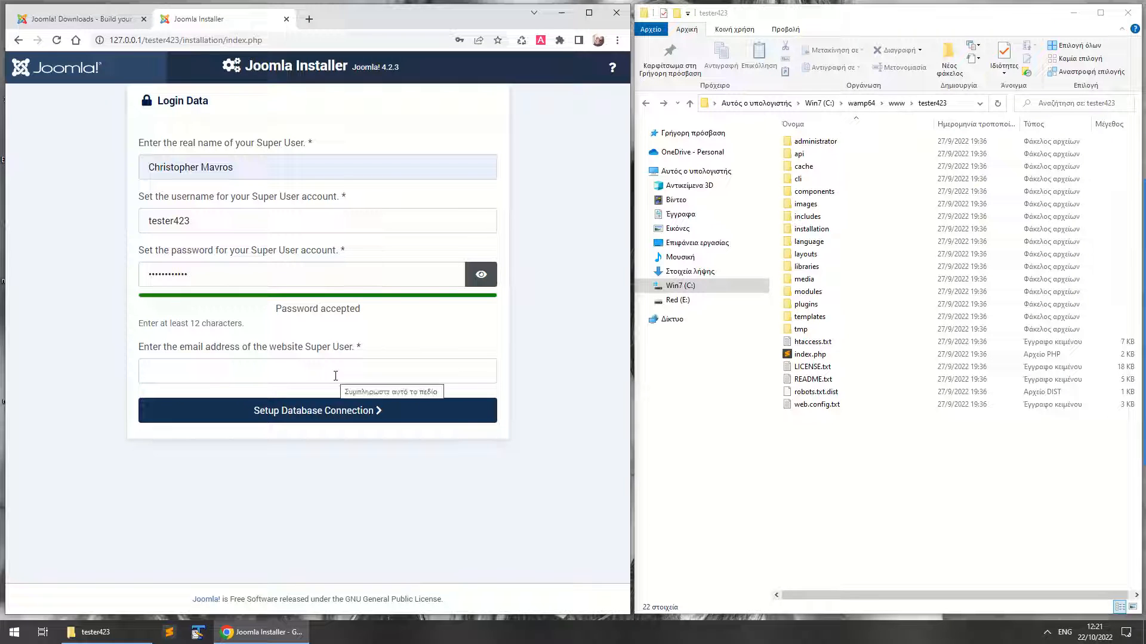
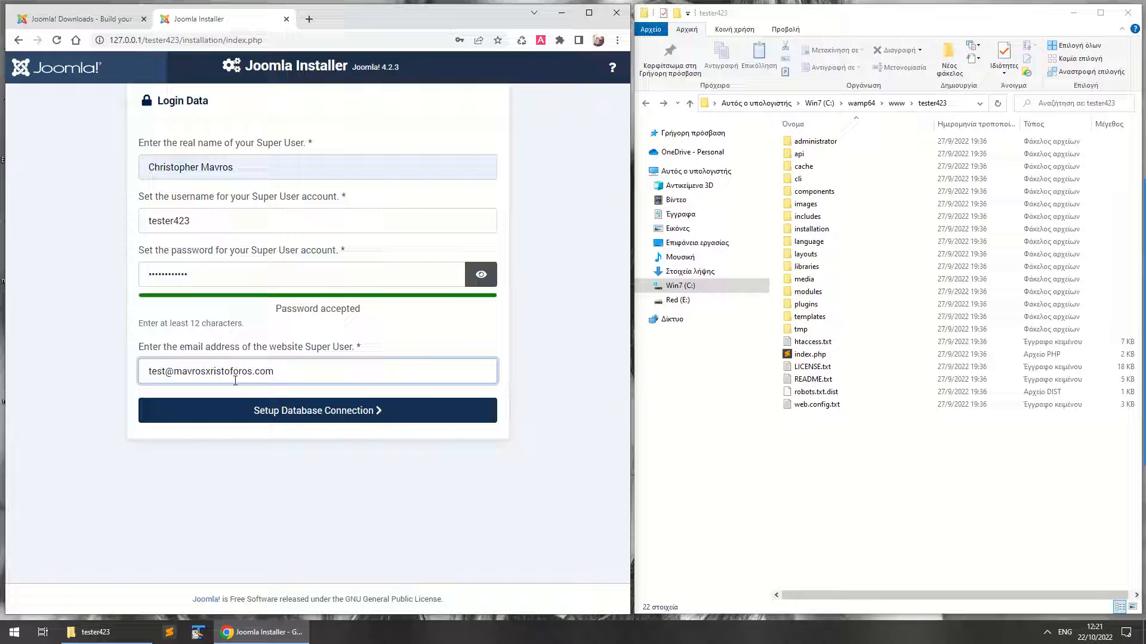
mouse_move(365, 438)
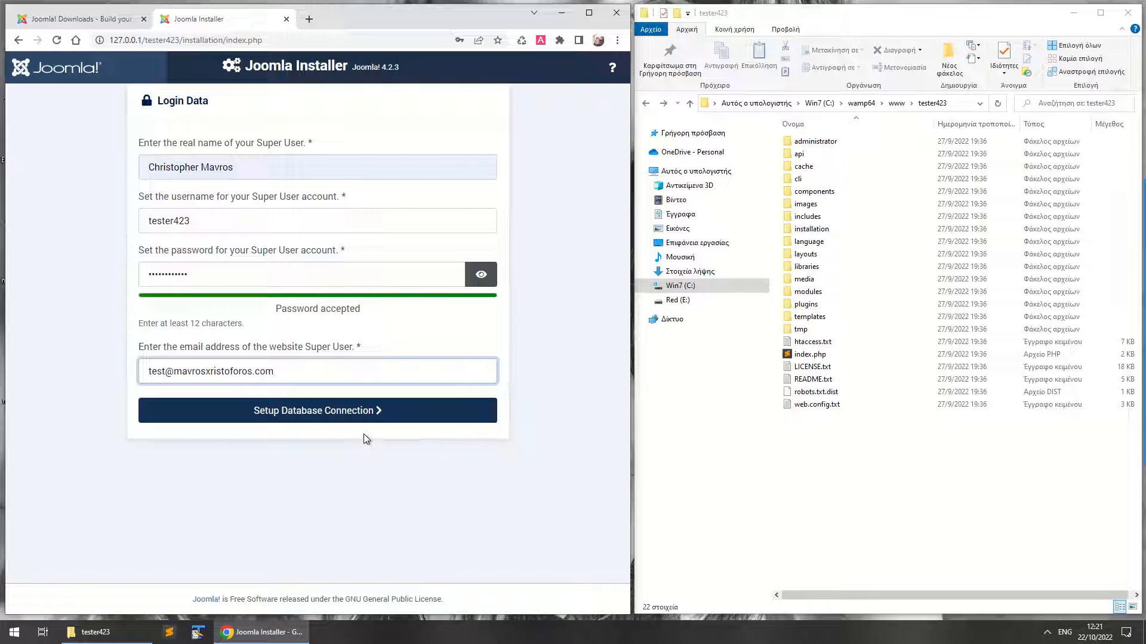
Step: Advance to Database Configuration keeping MySQLi, and check the Wampserver tray menu
left_click(317, 410)
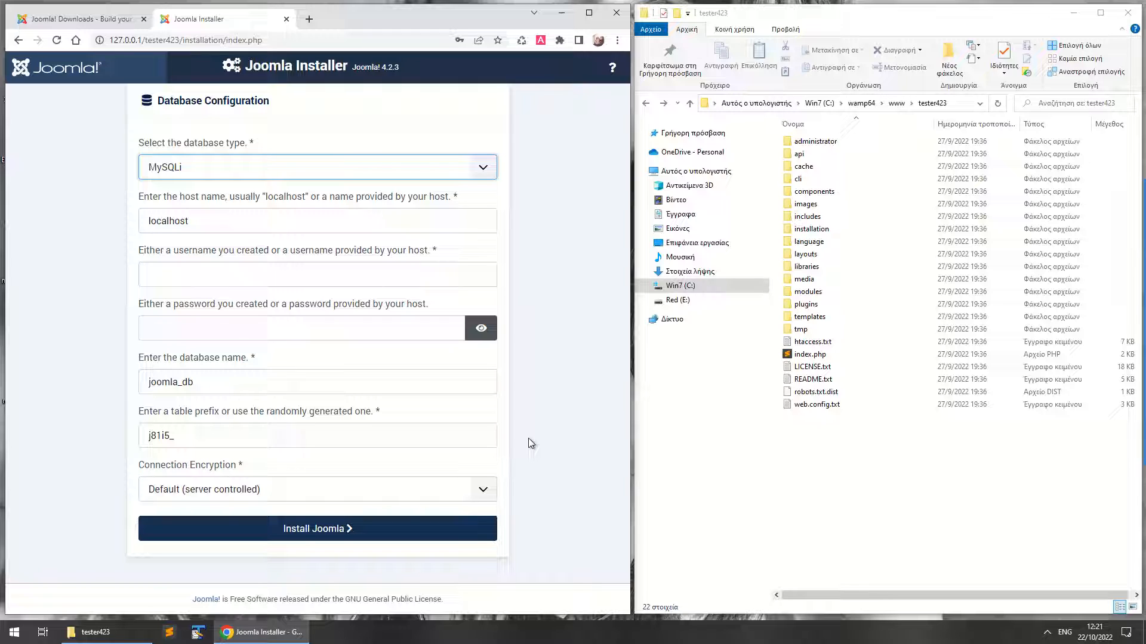
mouse_move(65, 174)
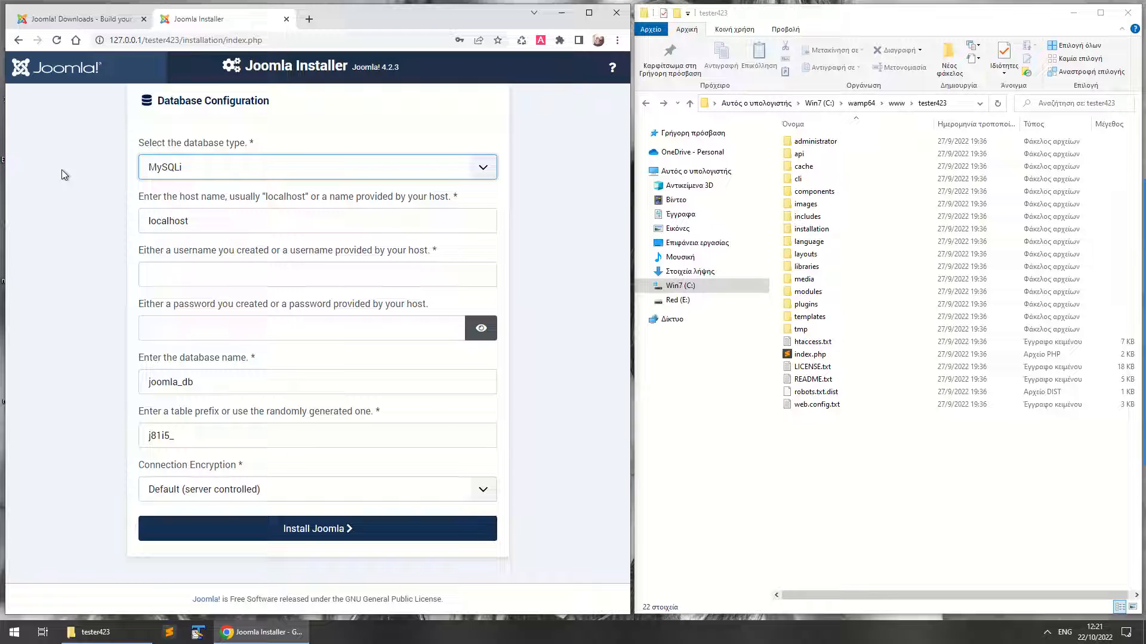
mouse_move(89, 216)
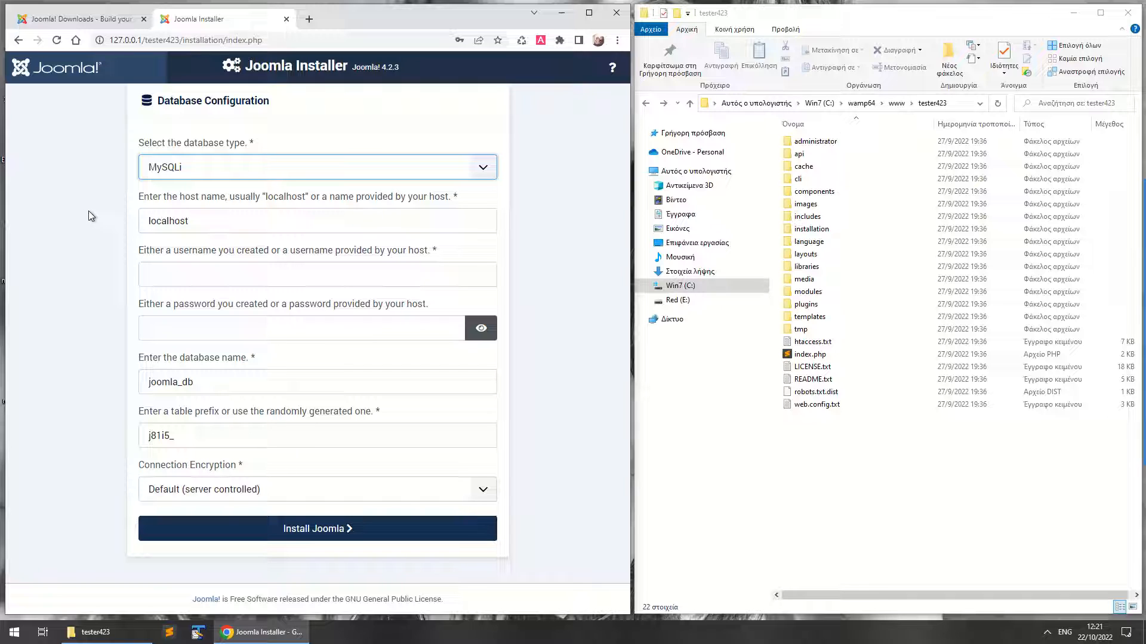
left_click(317, 167)
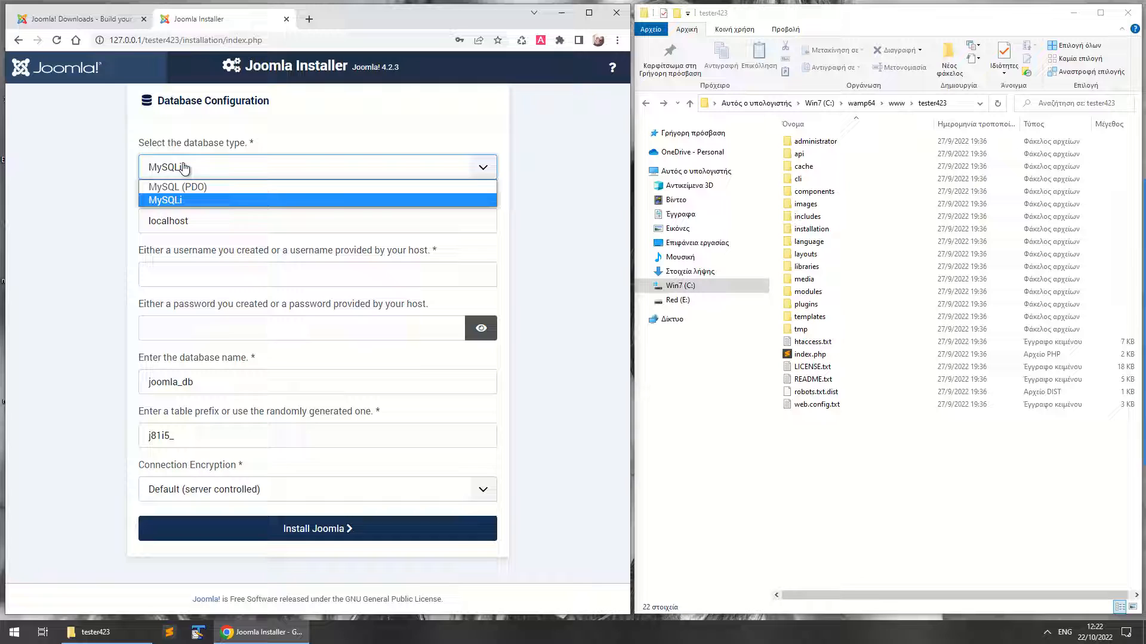
left_click(165, 200)
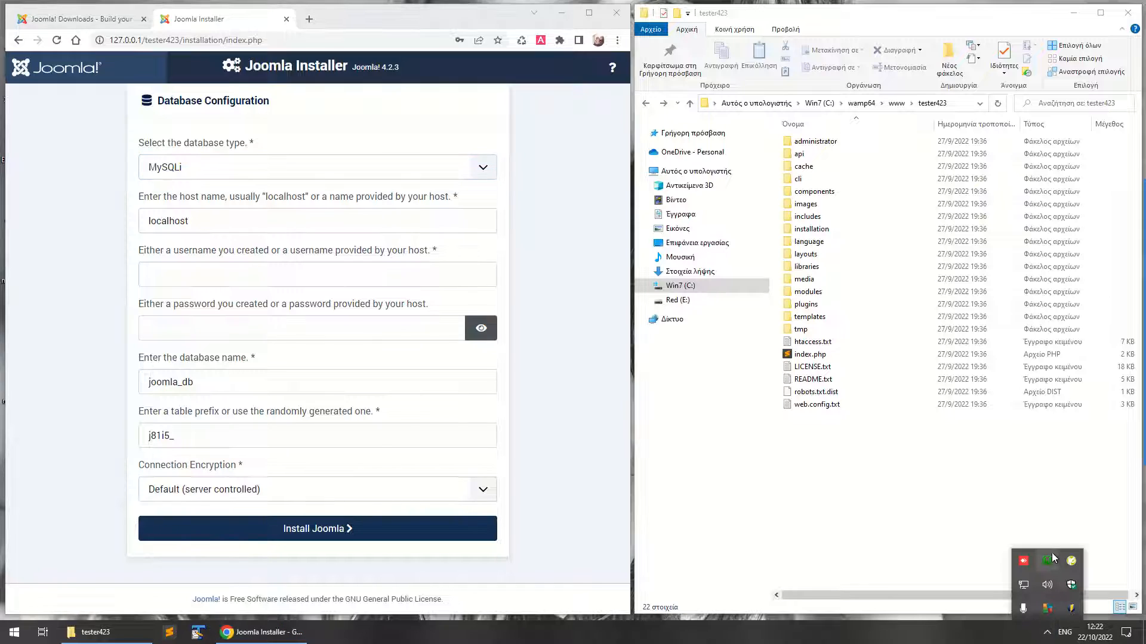
left_click(1070, 561)
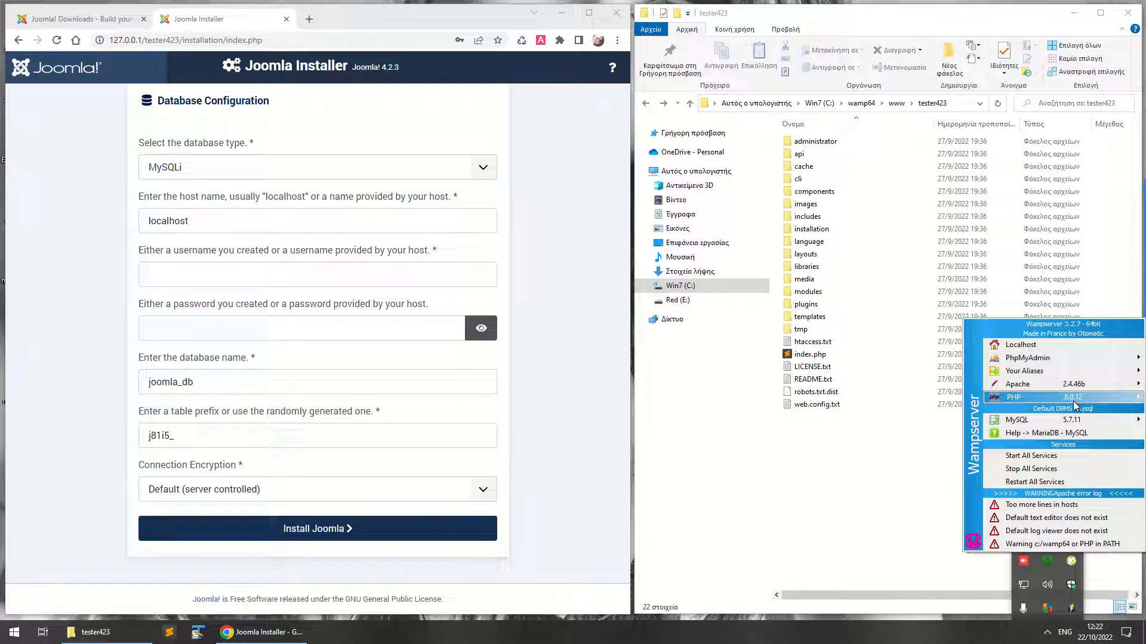
mouse_move(1016, 383)
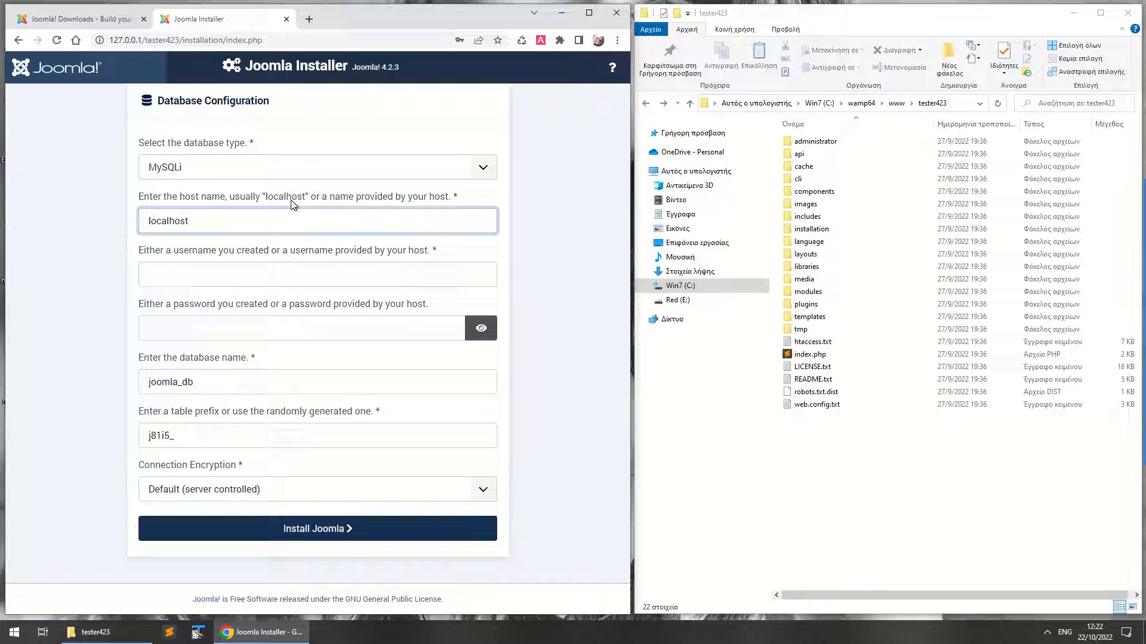
Step: Set host 127.0.0.1, username joomla with its password, and database joomla_tester423
type("127.0.0.1")
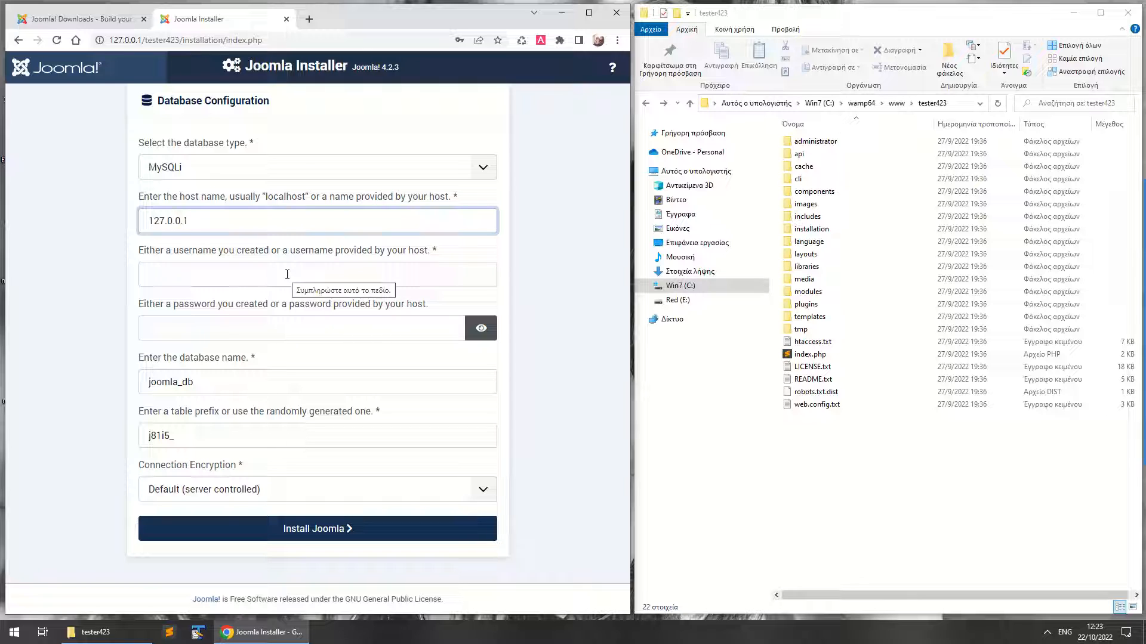
mouse_move(163, 243)
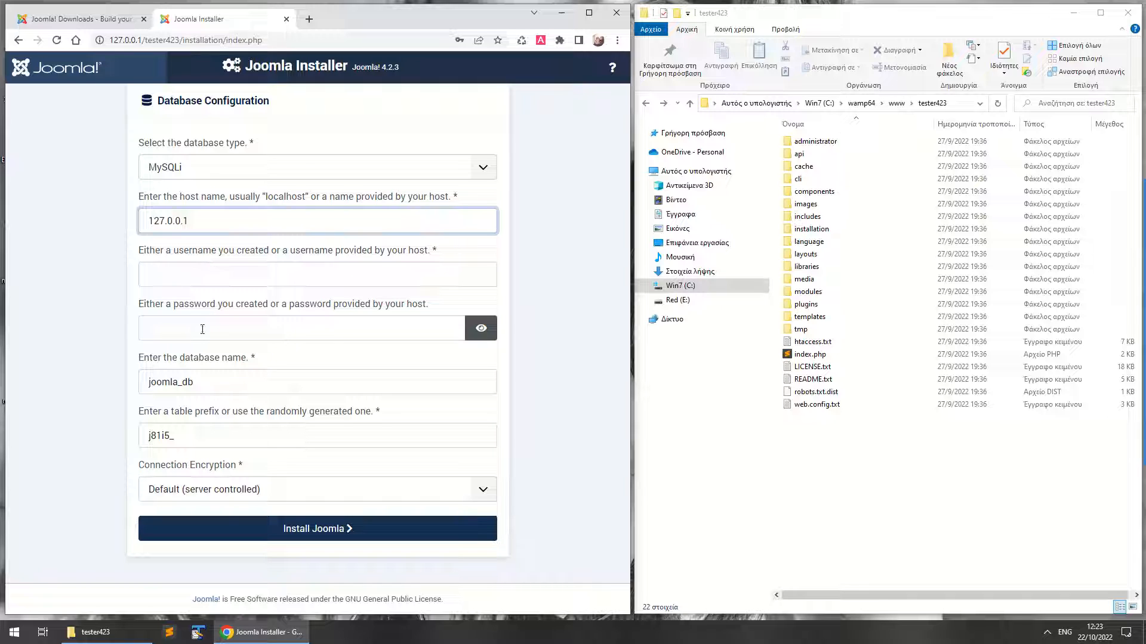
mouse_move(444, 315)
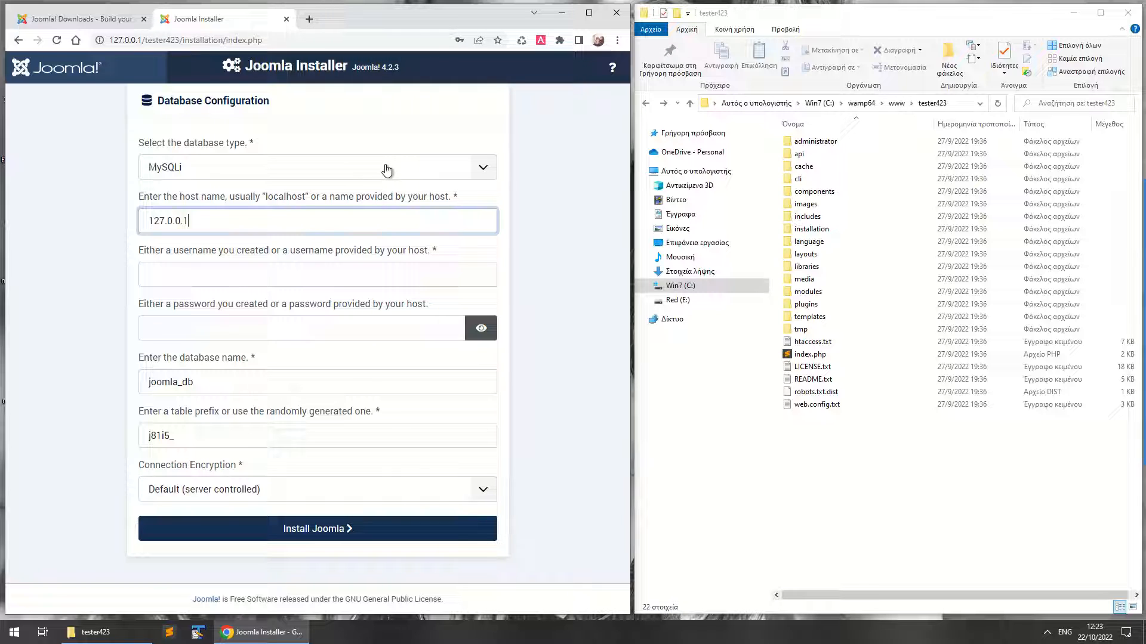
mouse_move(351, 295)
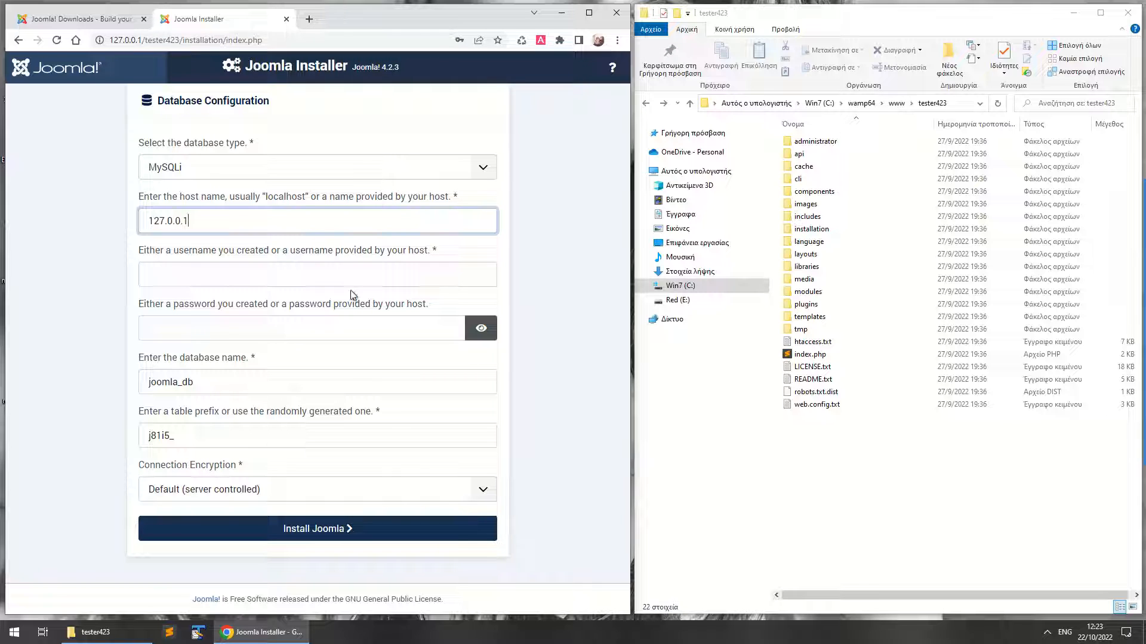
left_click(317, 274)
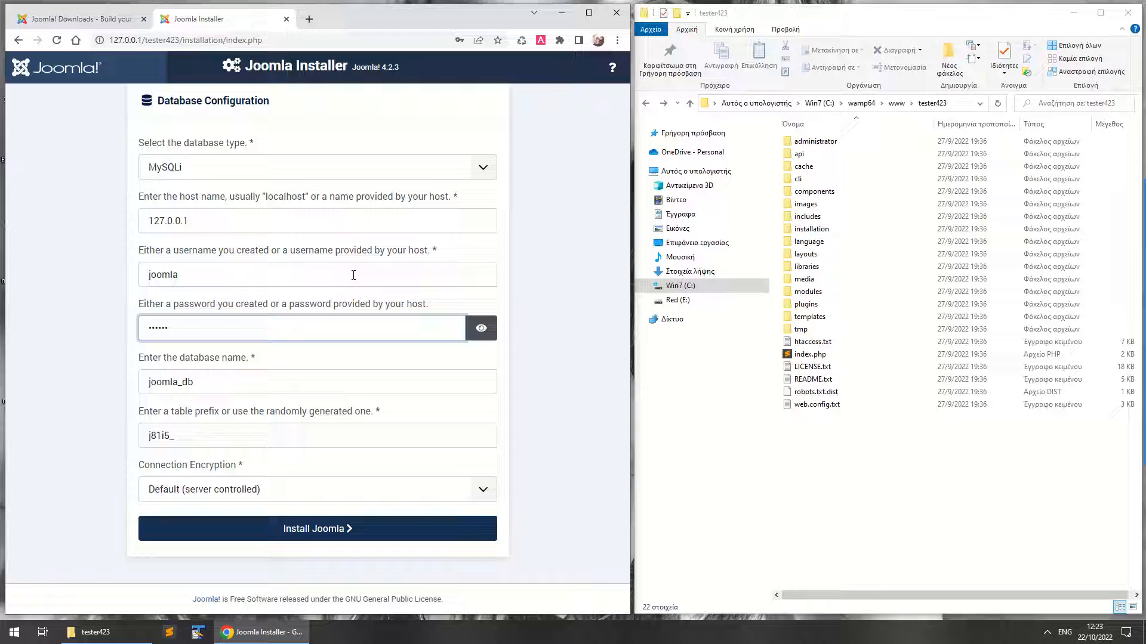
left_click(243, 382)
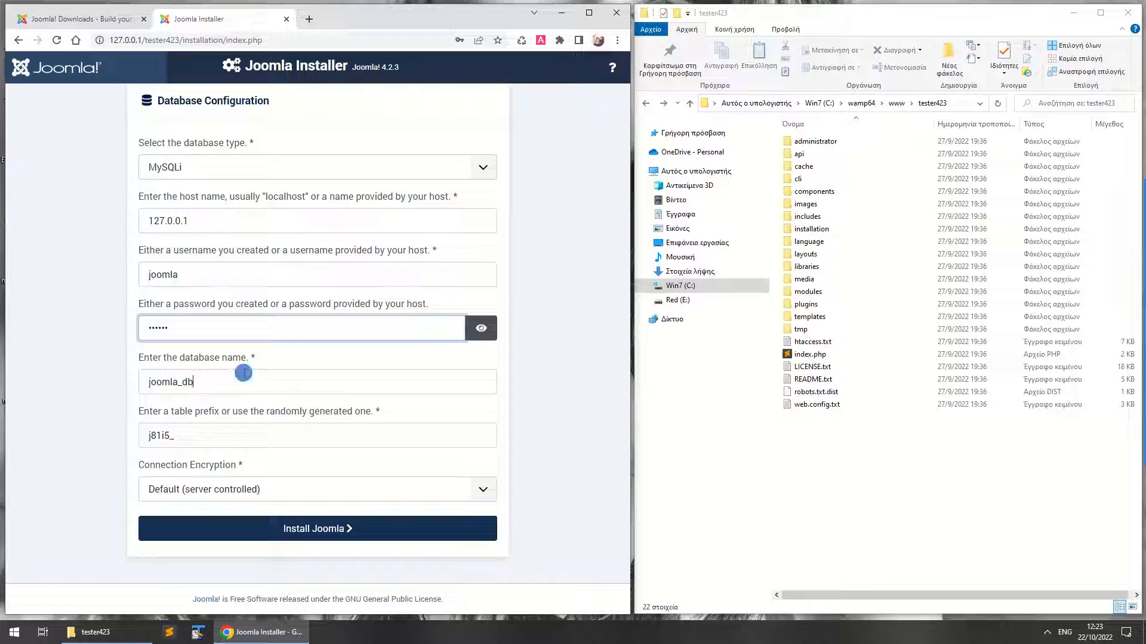
double_click(187, 382)
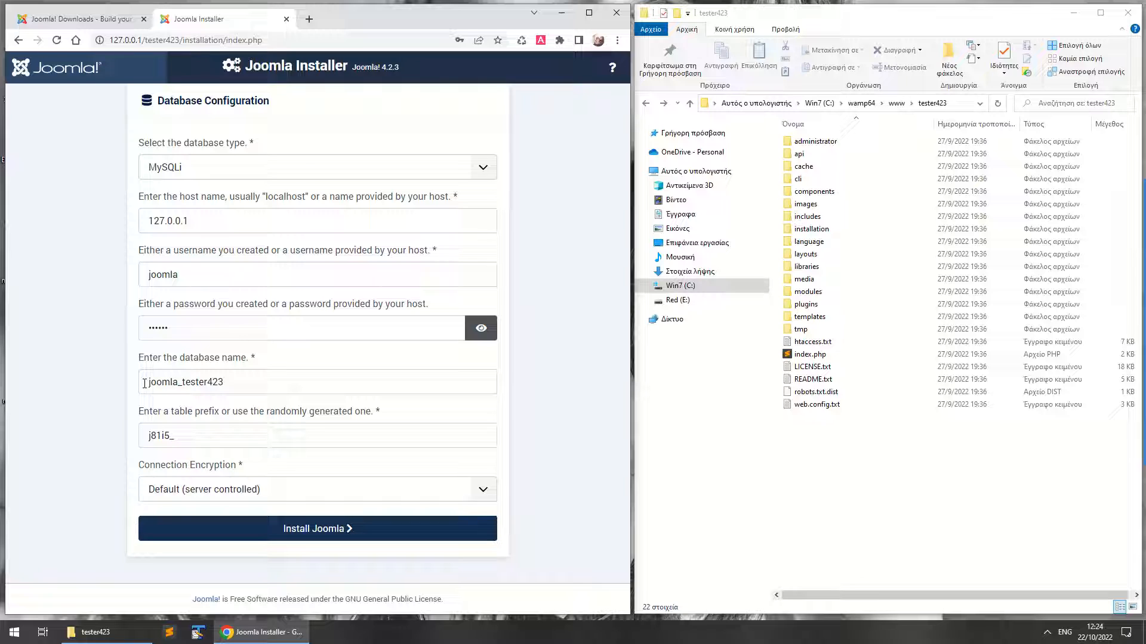
Step: Restore the table prefix to j81i5_ after trying a custom one
double_click(163, 382)
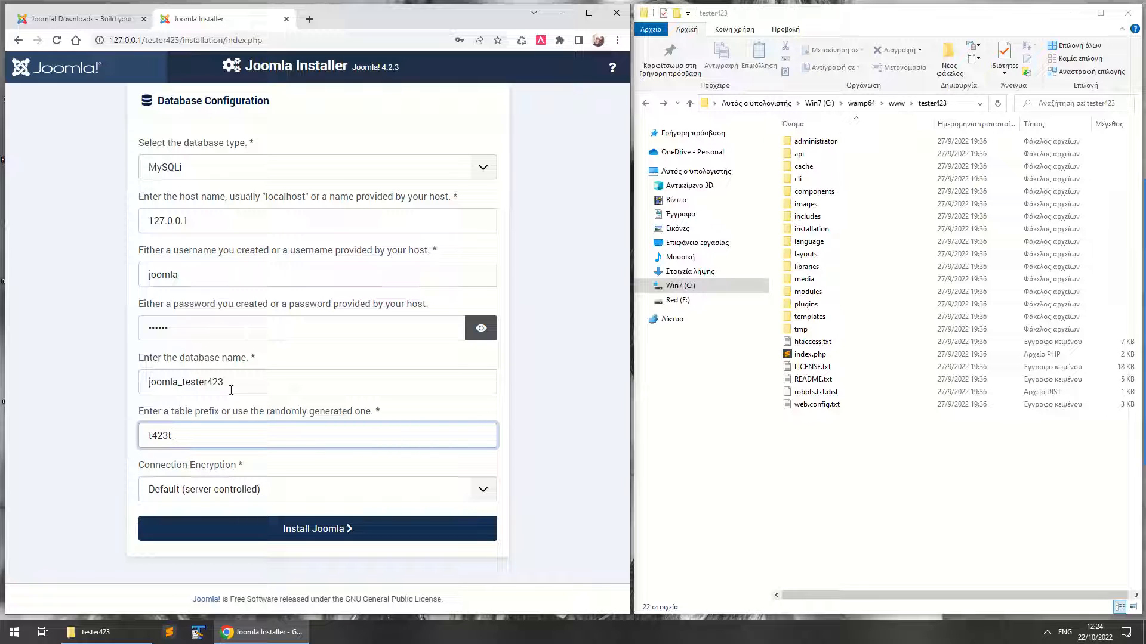
key("BackSpace")
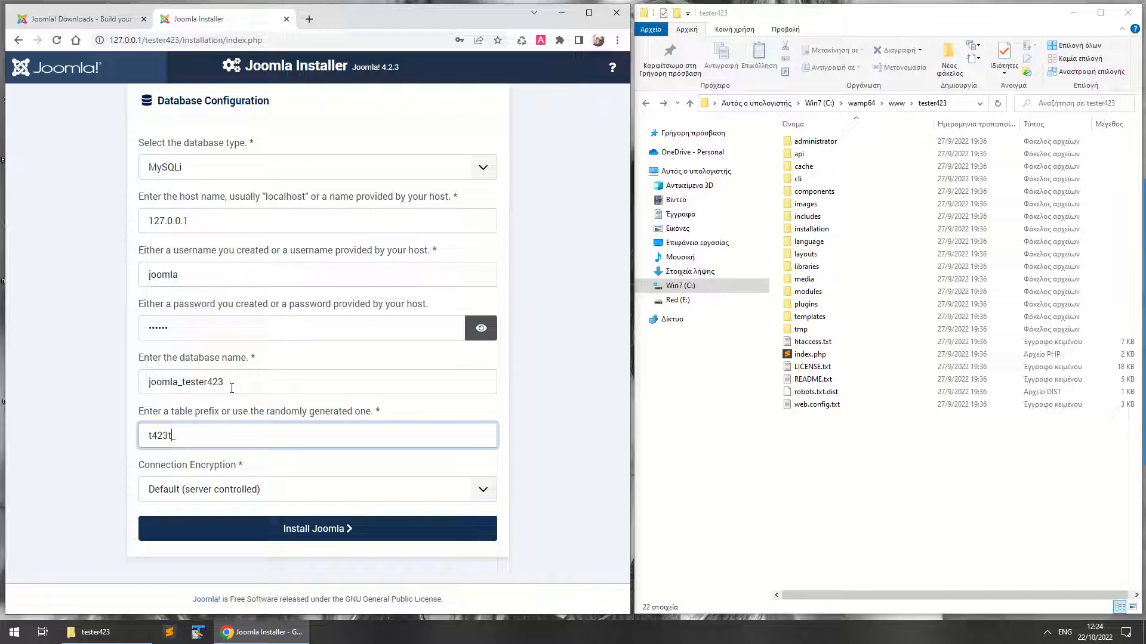
type("j81i5_")
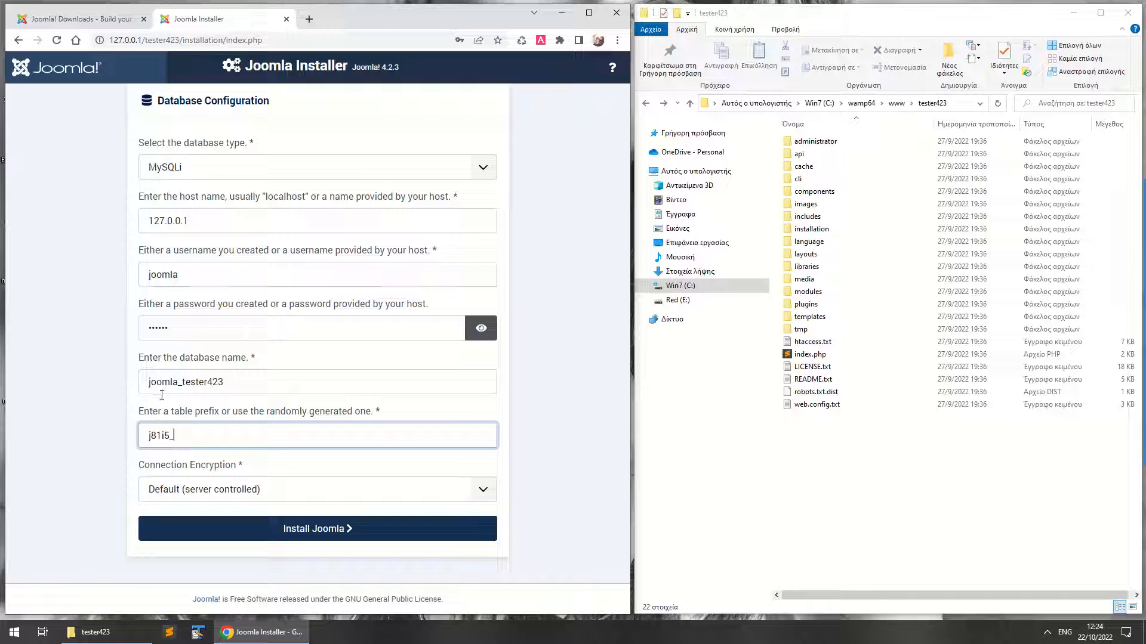
mouse_move(522, 441)
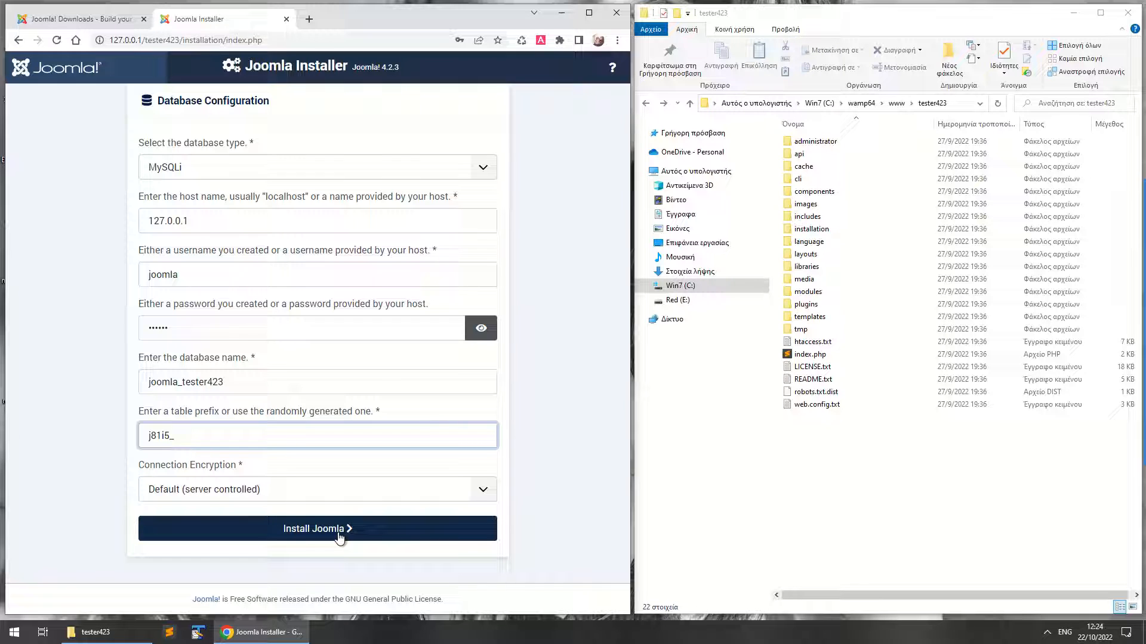
Step: Install Joomla with these settings and wait for the Congratulations page
left_click(317, 528)
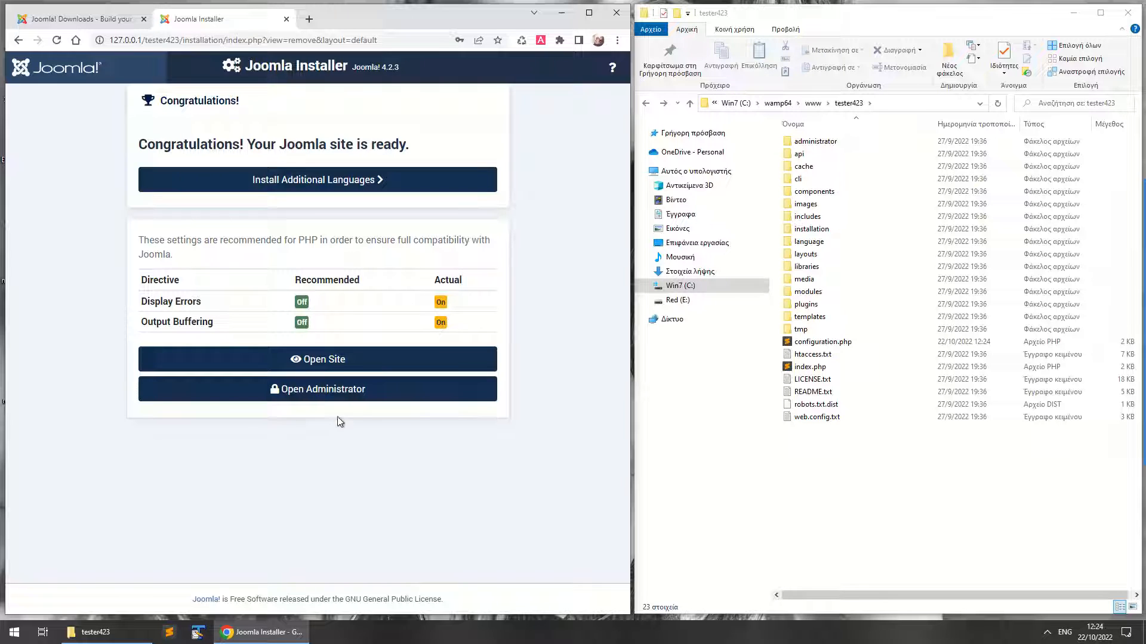
mouse_move(328, 389)
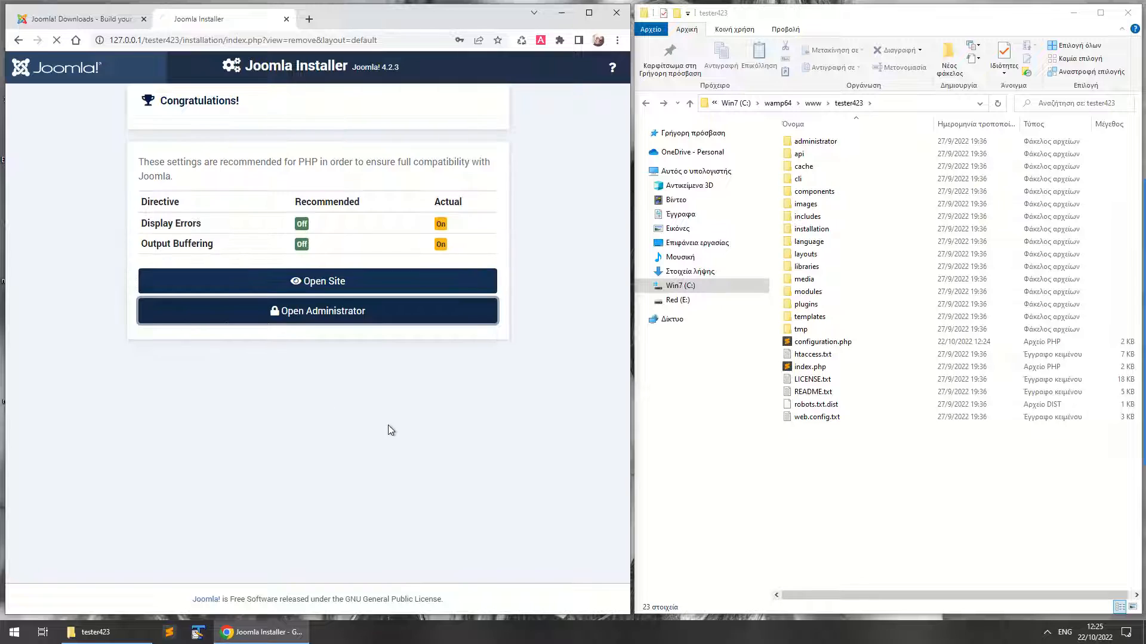
Step: Log into the Joomla administrator as tester423 to reach the Home Dashboard
left_click(317, 310)
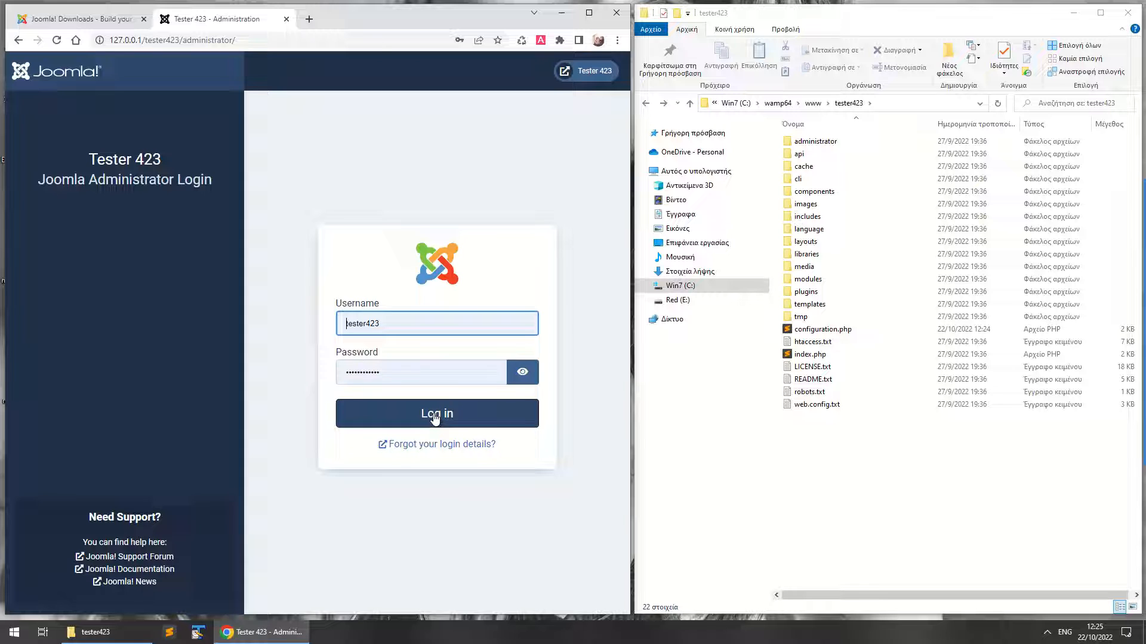
left_click(437, 413)
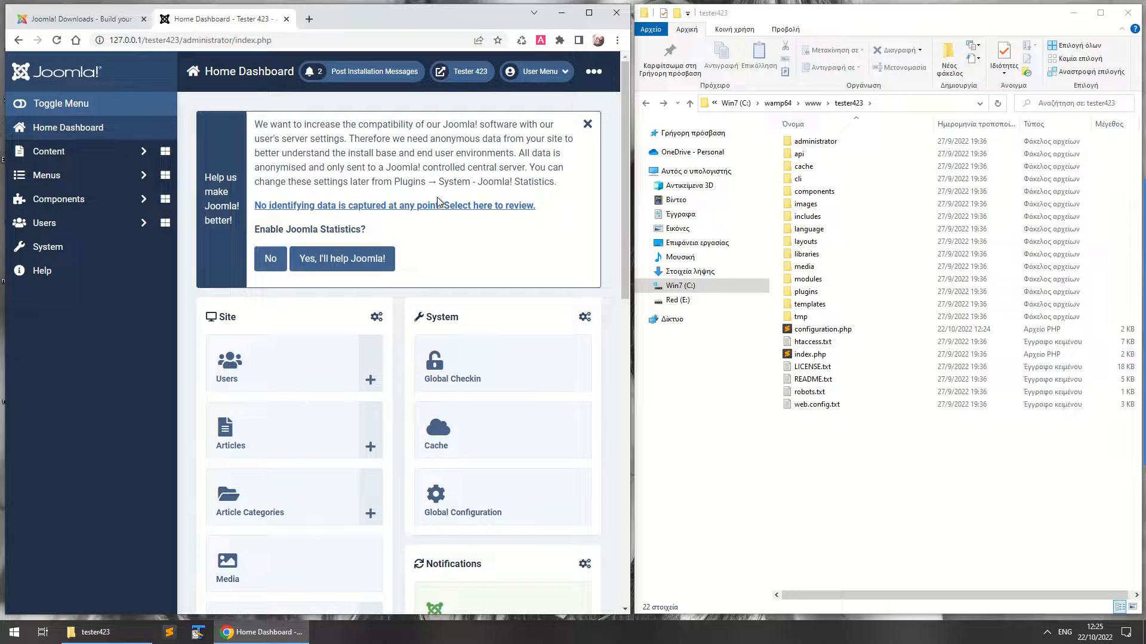